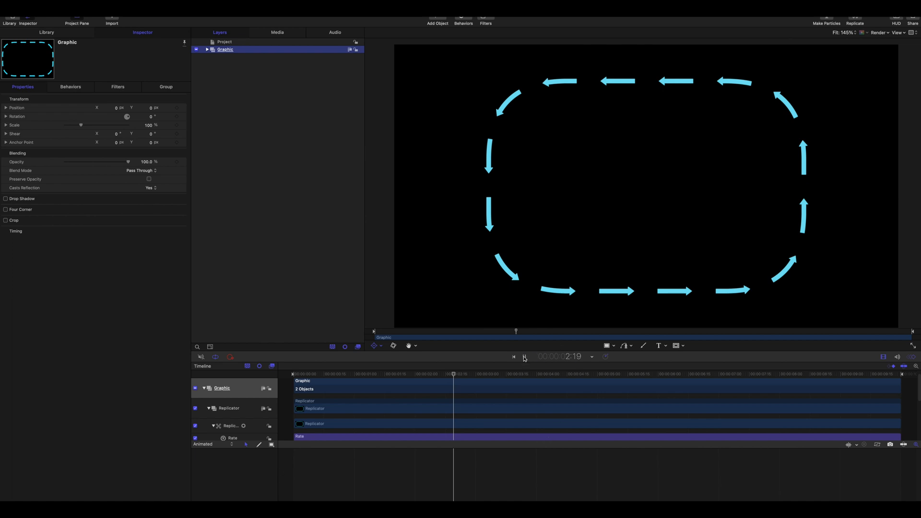
Preview the finished animation, then switch to the starter project with the Sources group.
{"action": "left_click", "coordinate": [525, 357]}
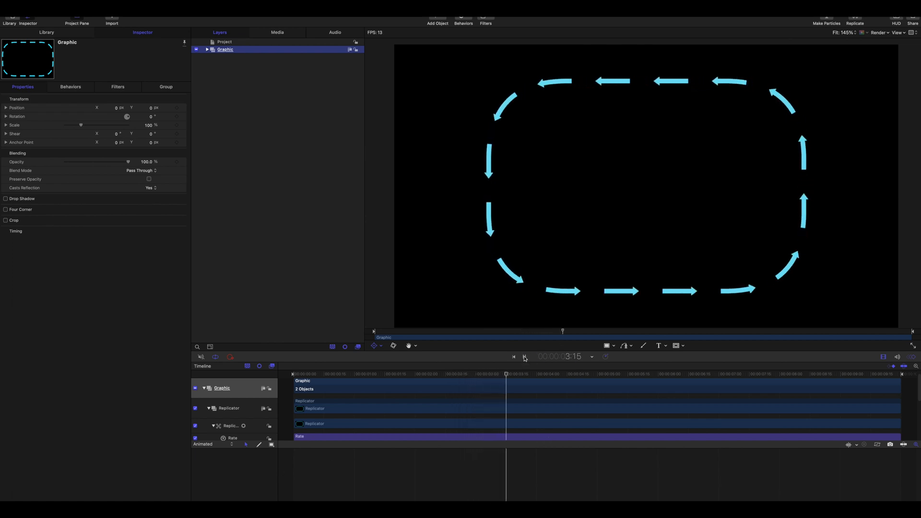
{"action": "left_click", "coordinate": [524, 356]}
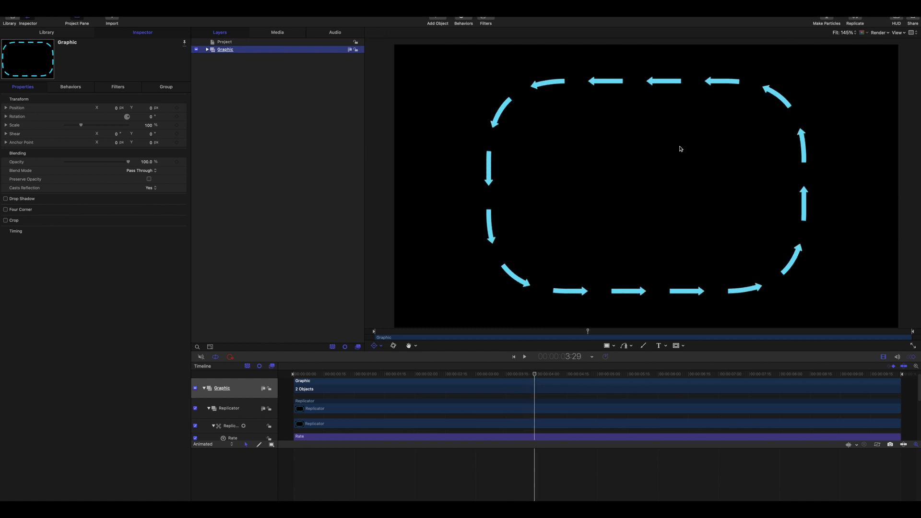
{"action": "mouse_move", "coordinate": [583, 88]}
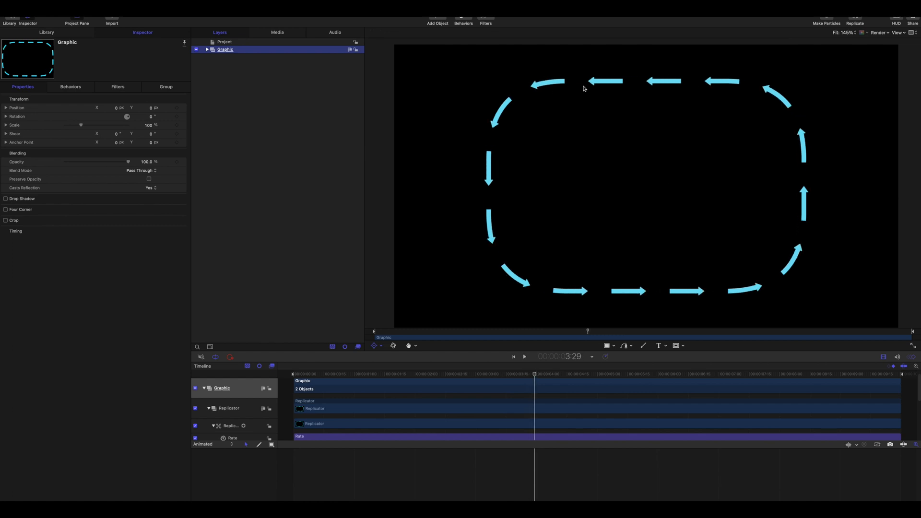
{"action": "mouse_move", "coordinate": [519, 185]}
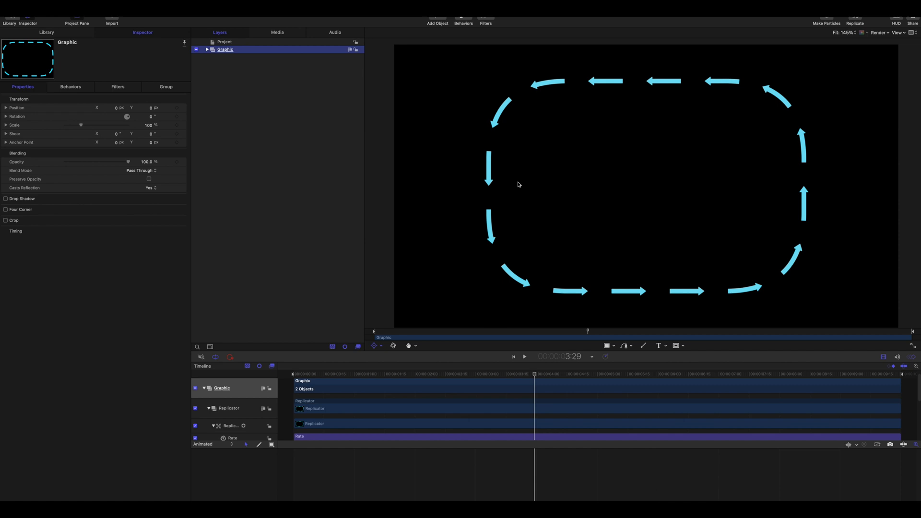
{"action": "left_click", "coordinate": [525, 355]}
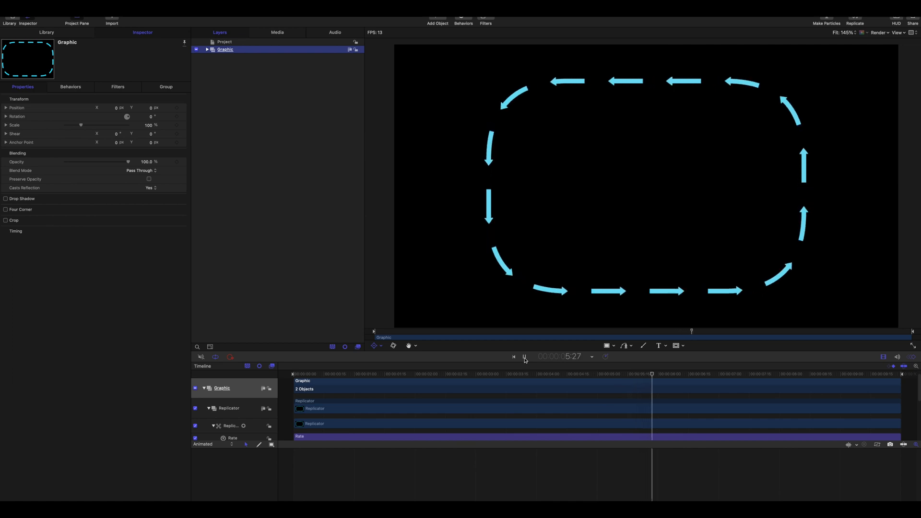
{"action": "left_click", "coordinate": [523, 357]}
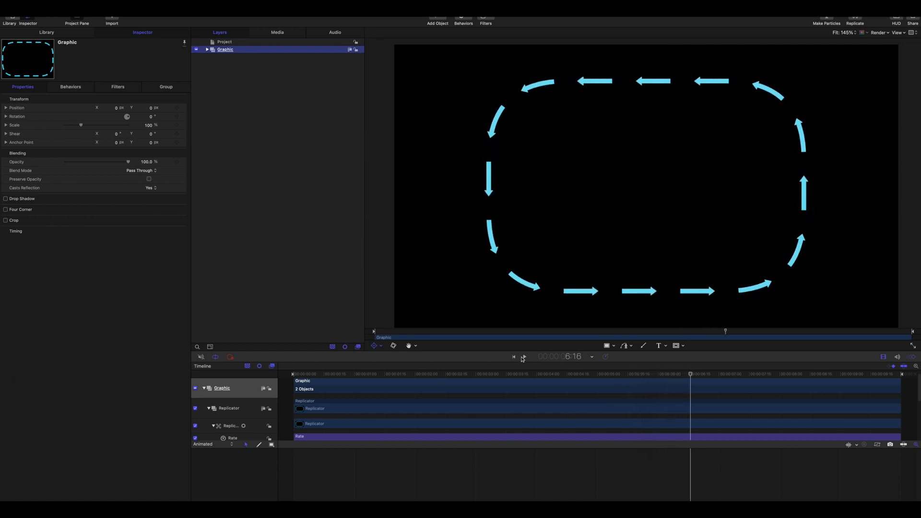
{"action": "mouse_move", "coordinate": [523, 358]}
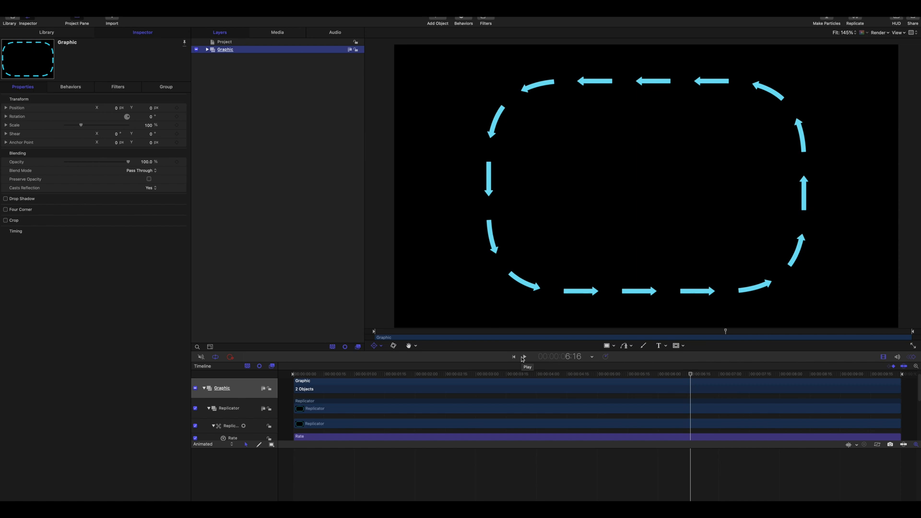
{"action": "left_click", "coordinate": [224, 42]}
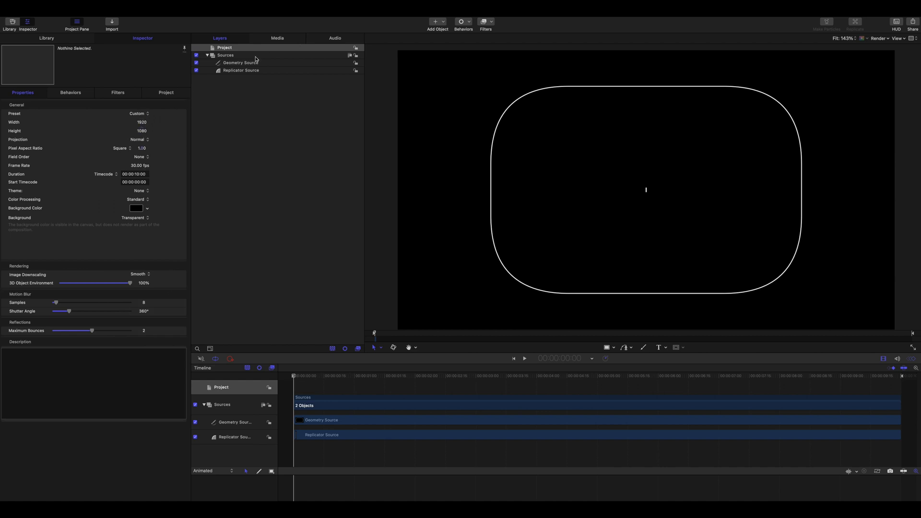
Check the 1 × 16 line source's geometry and fill, and the 1200 × 800 rounded rectangle's size and roundness.
{"action": "left_click", "coordinate": [241, 70]}
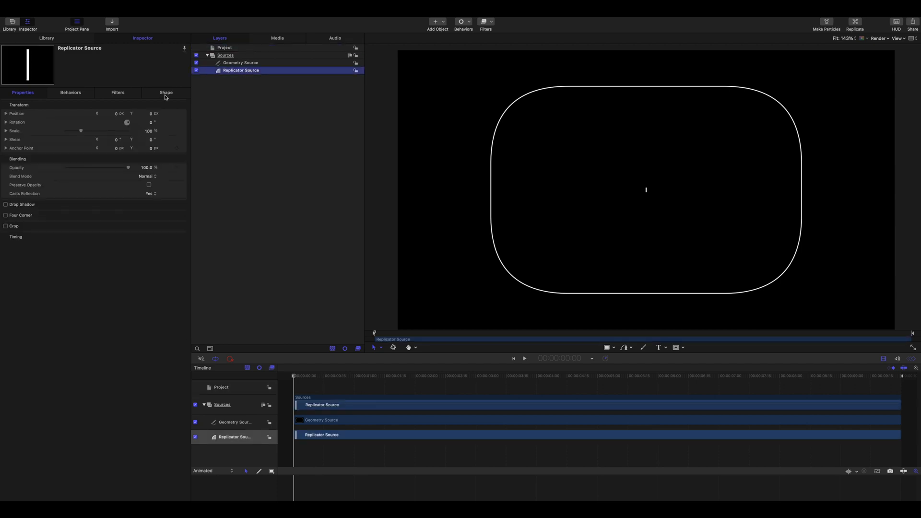
{"action": "left_click", "coordinate": [165, 93]}
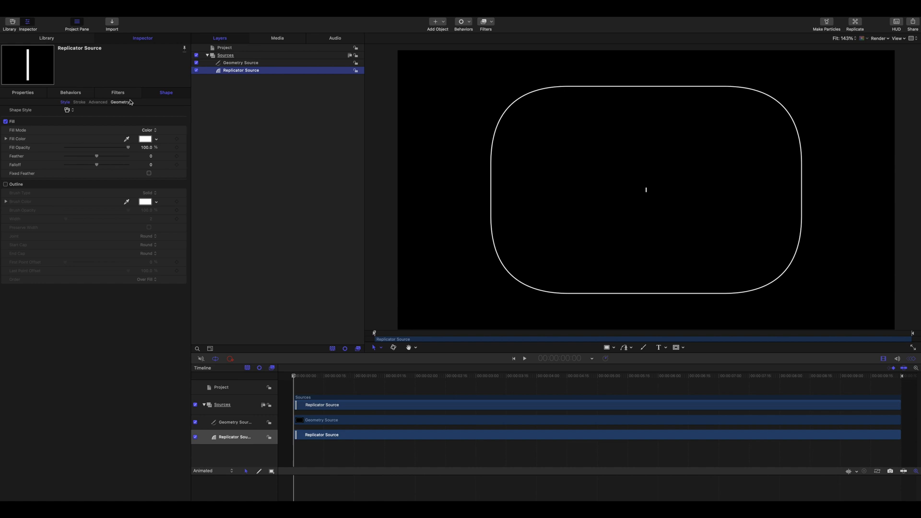
{"action": "left_click", "coordinate": [120, 101]}
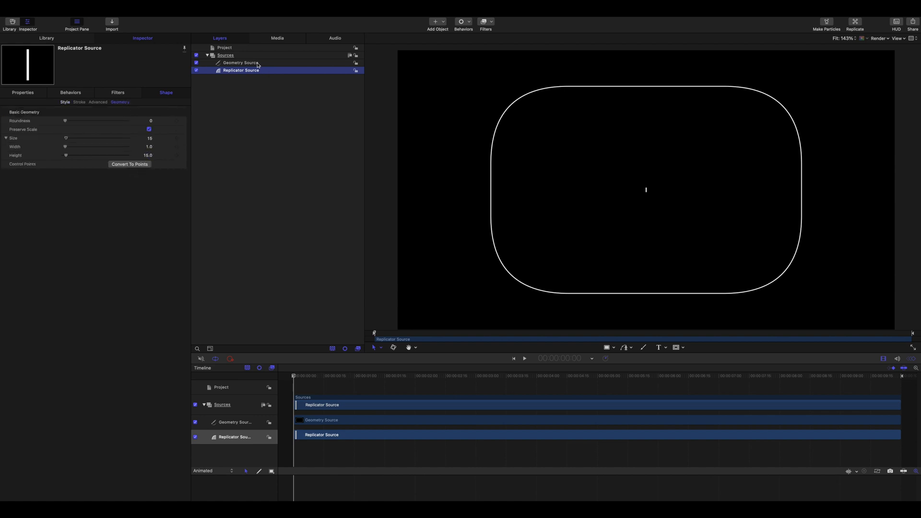
{"action": "left_click", "coordinate": [240, 63]}
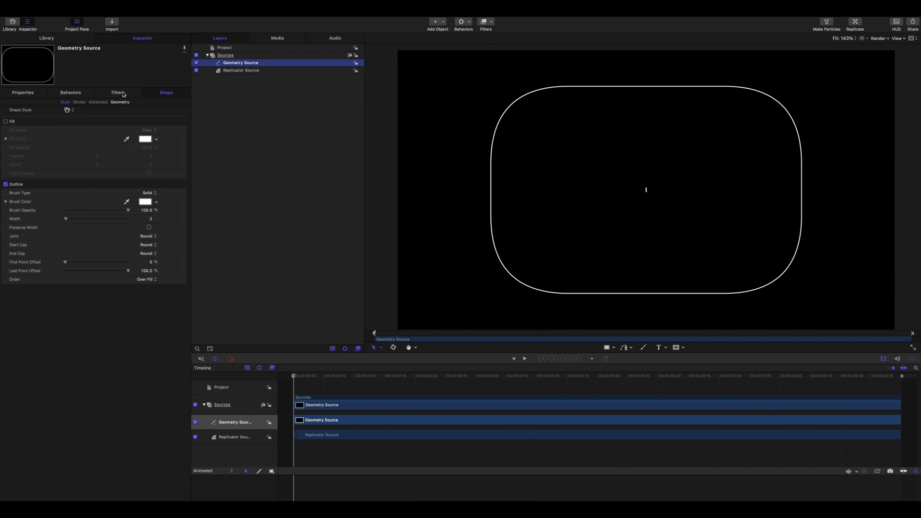
{"action": "left_click", "coordinate": [120, 102]}
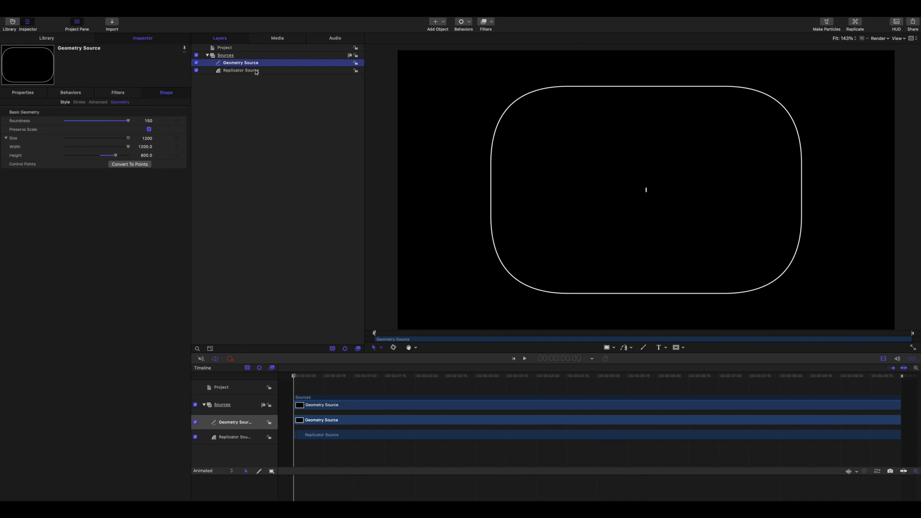
{"action": "left_click", "coordinate": [241, 71]}
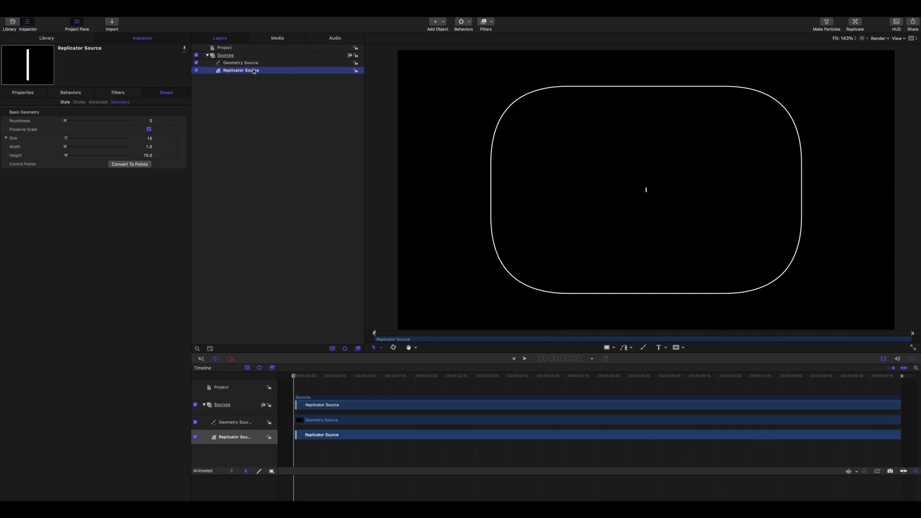
{"action": "left_click", "coordinate": [64, 101]}
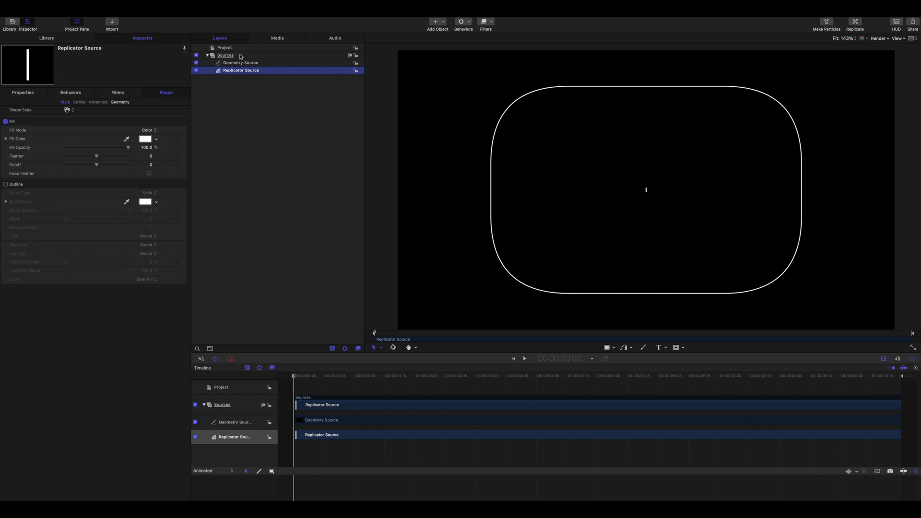
Create a Replicator group that tiles the line source into a grid inside the rounded rectangle.
{"action": "left_click", "coordinate": [224, 55]}
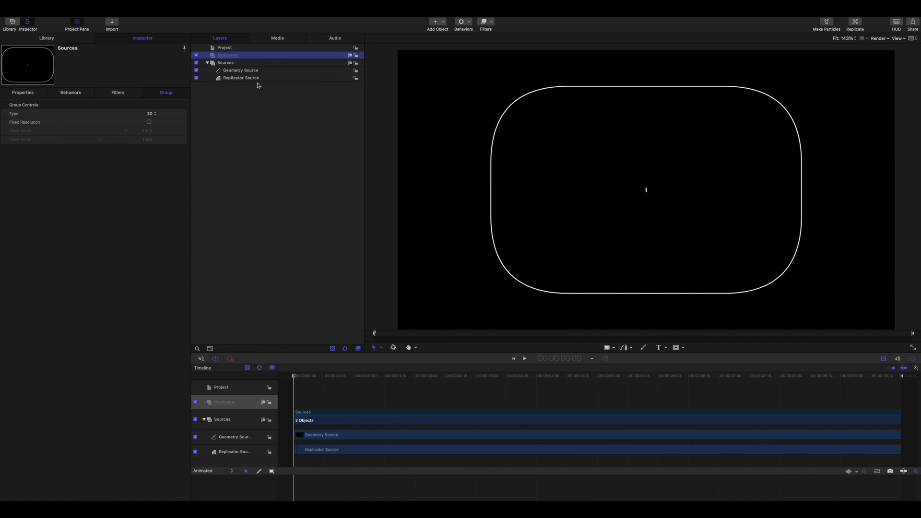
{"action": "left_click", "coordinate": [241, 78]}
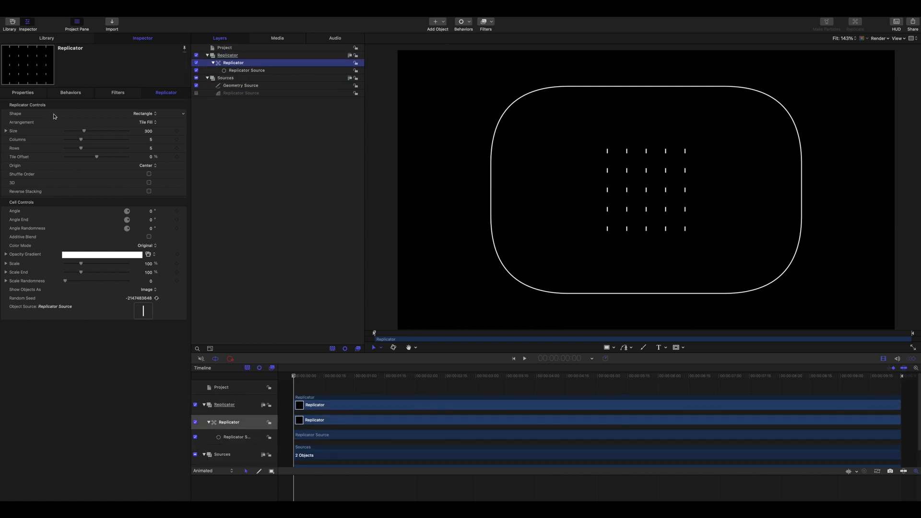
Set the replicator Shape to Geometry on the rounded rectangle with 2000 points, Align Angle and 3D enabled.
{"action": "left_click", "coordinate": [144, 113]}
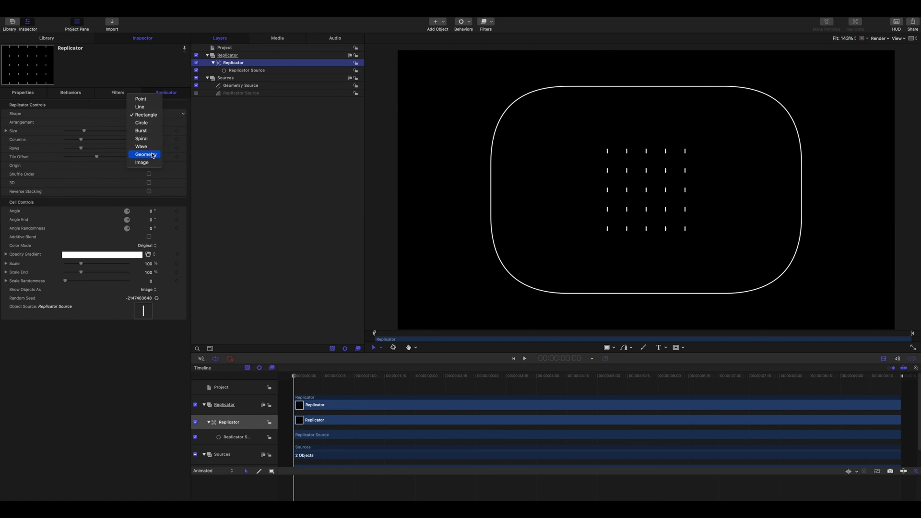
{"action": "left_click", "coordinate": [144, 154]}
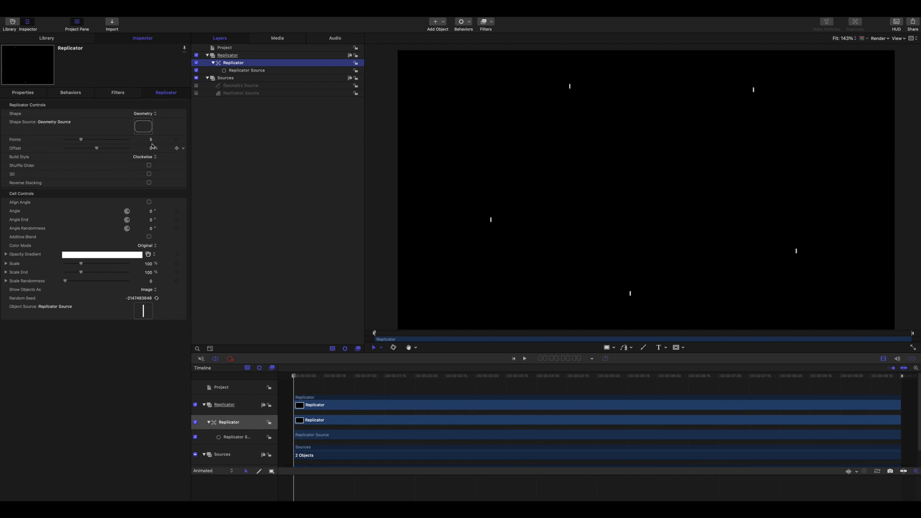
{"action": "type", "text": "2000"}
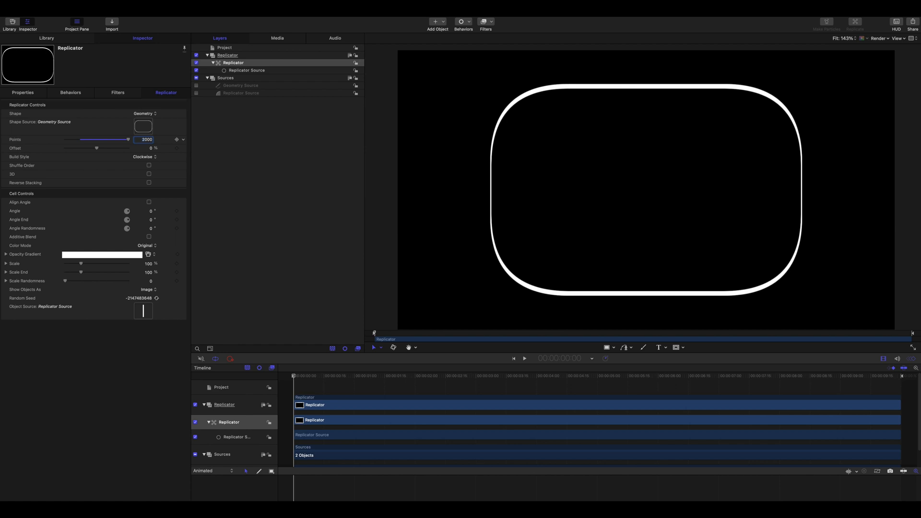
{"action": "left_click", "coordinate": [149, 202]}
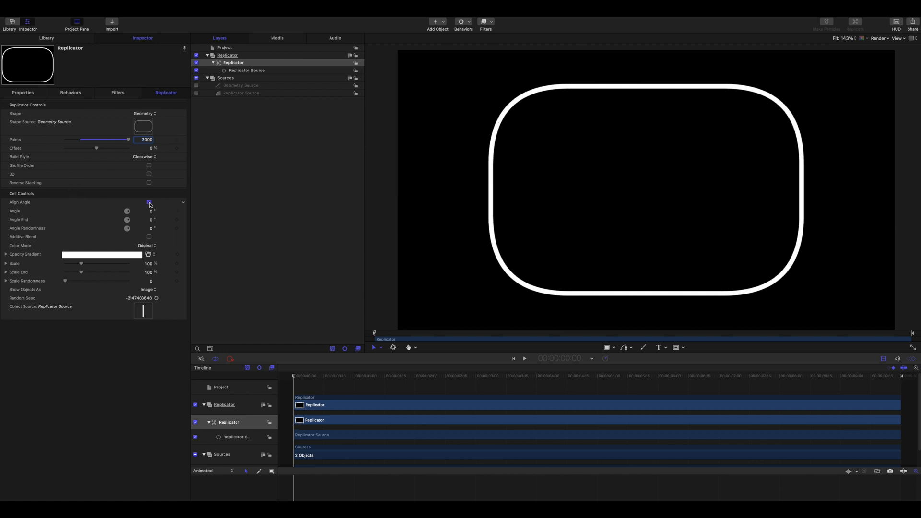
{"action": "left_click", "coordinate": [149, 201]}
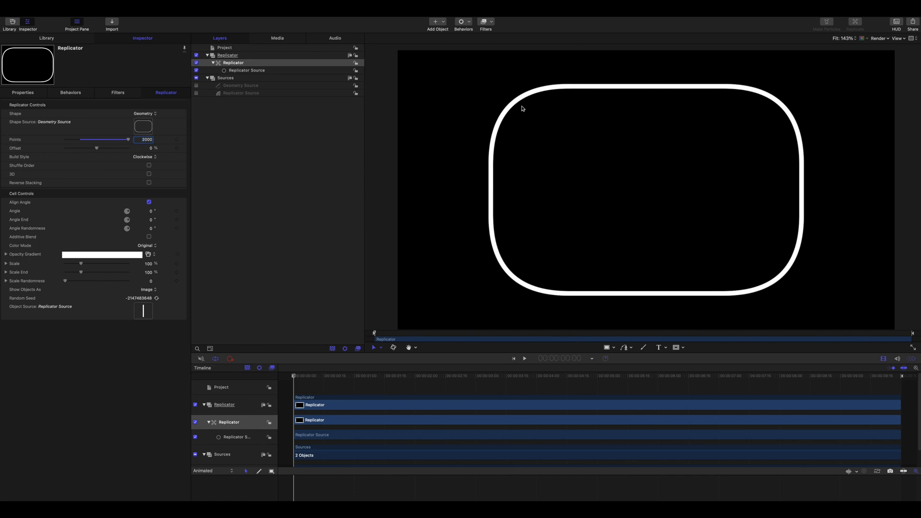
{"action": "mouse_move", "coordinate": [744, 108]}
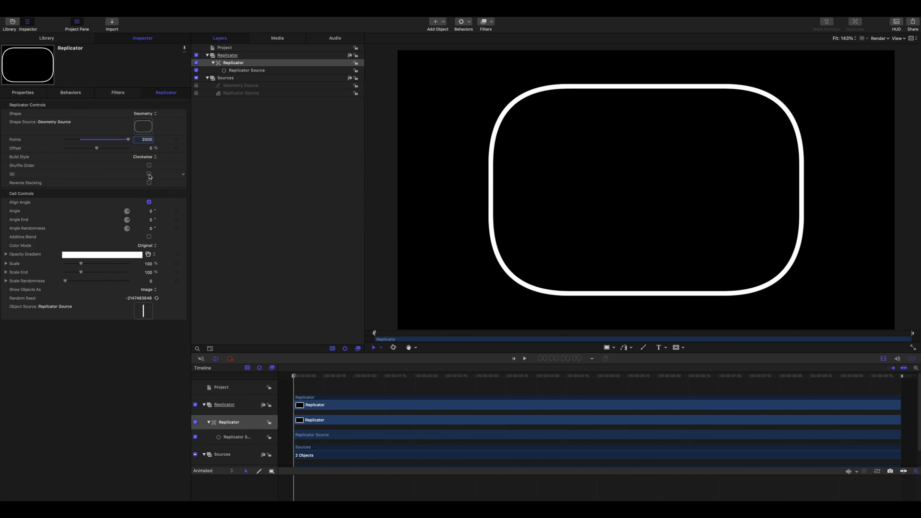
{"action": "left_click", "coordinate": [148, 173]}
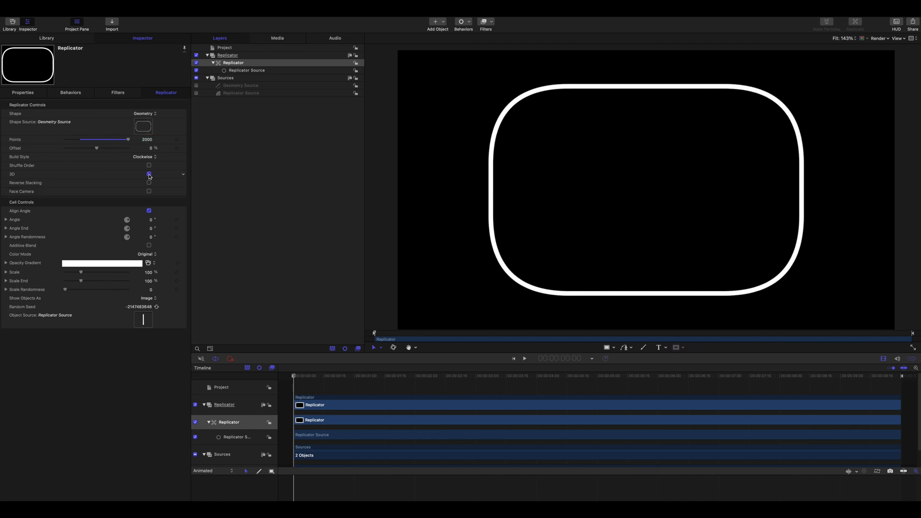
{"action": "left_click", "coordinate": [148, 173]}
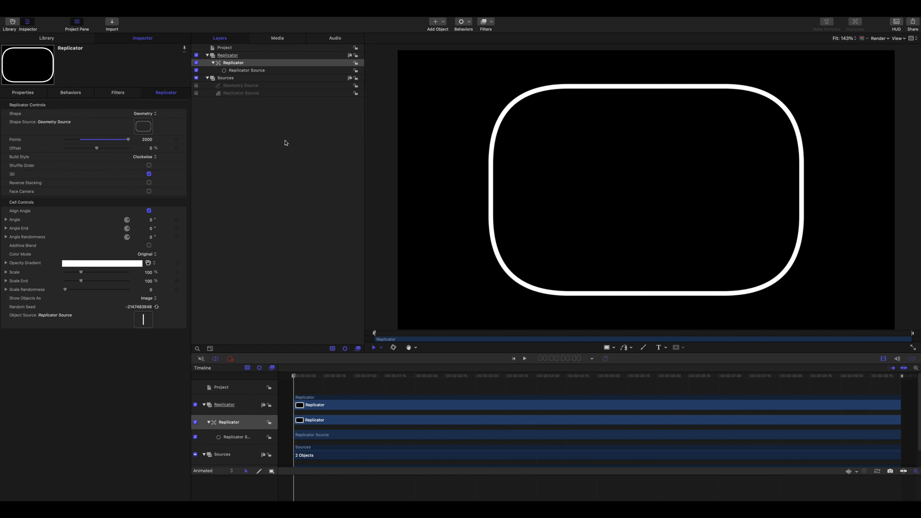
{"action": "mouse_move", "coordinate": [349, 136]}
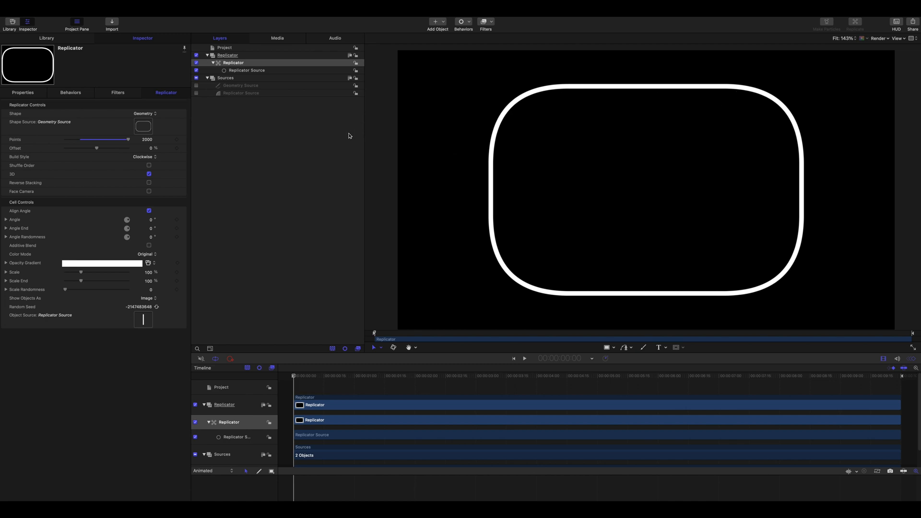
{"action": "mouse_move", "coordinate": [347, 147]}
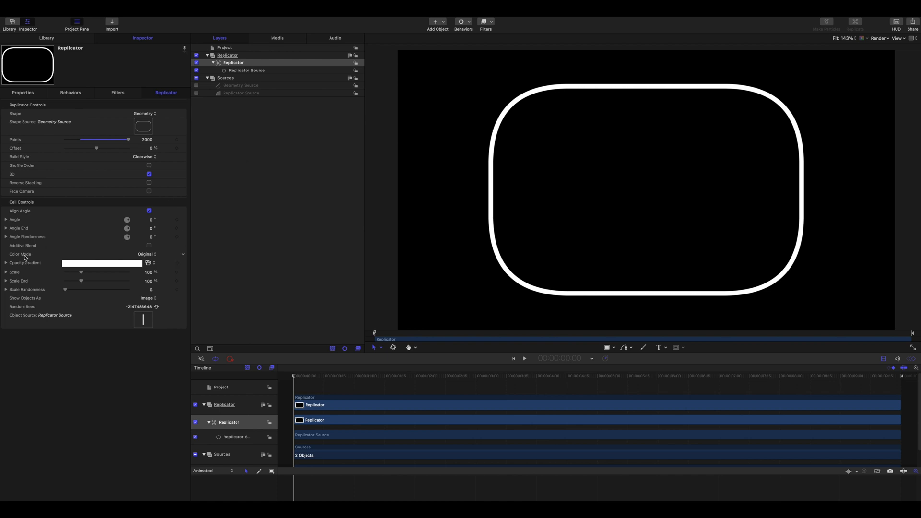
Set Color Mode to Over Pattern and make one gradient stop a pale off-white.
{"action": "left_click", "coordinate": [145, 253]}
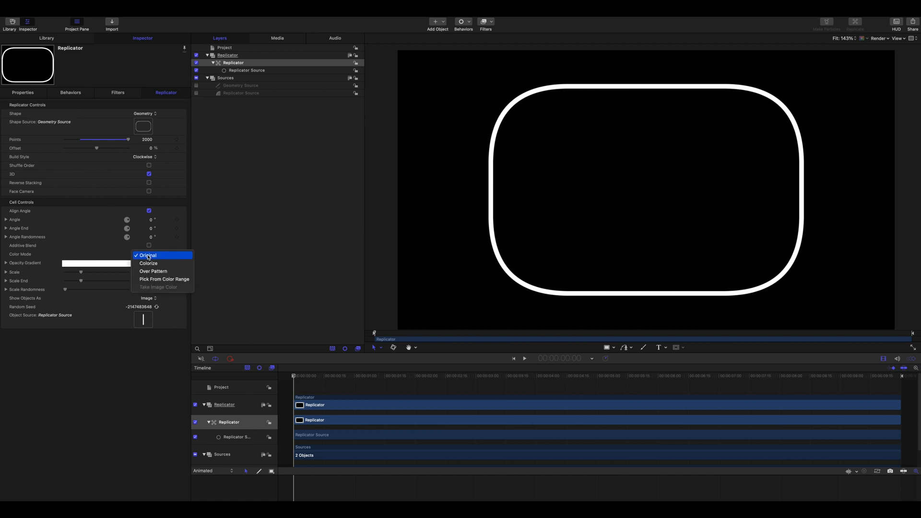
{"action": "left_click", "coordinate": [153, 271]}
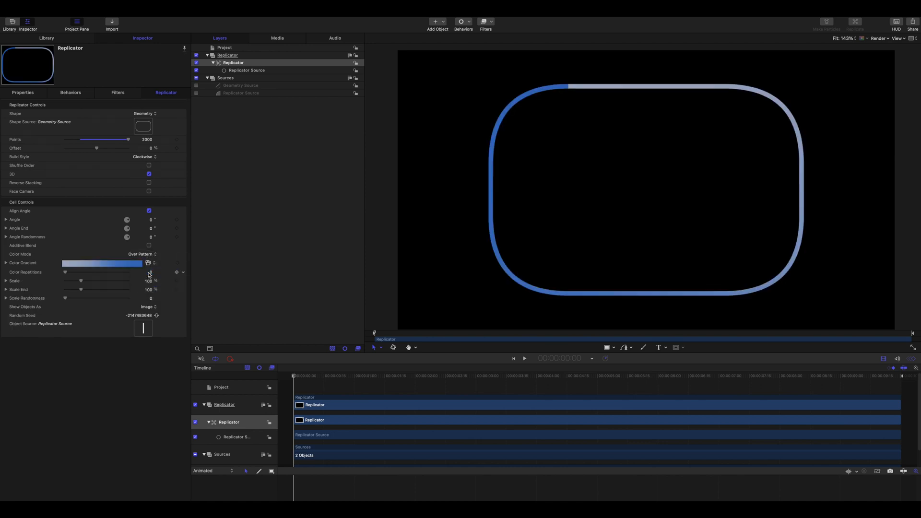
{"action": "left_click", "coordinate": [5, 262]}
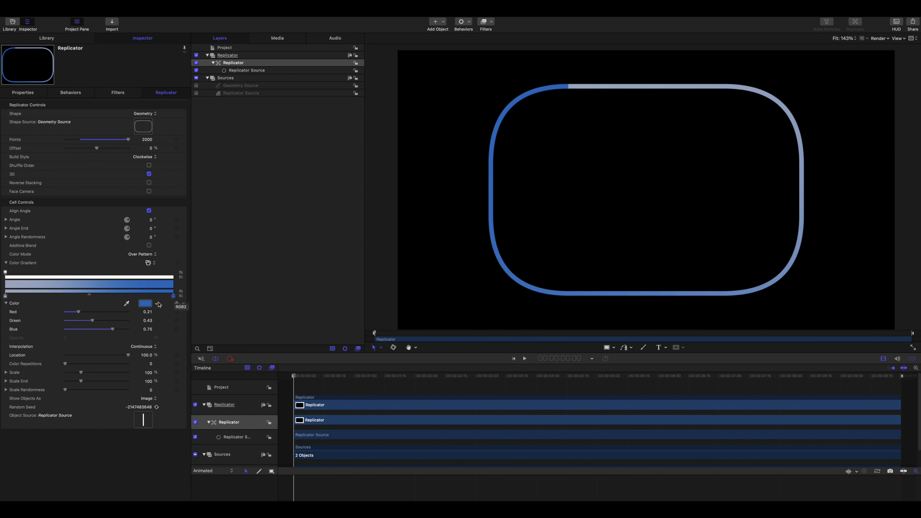
{"action": "left_click", "coordinate": [145, 303]}
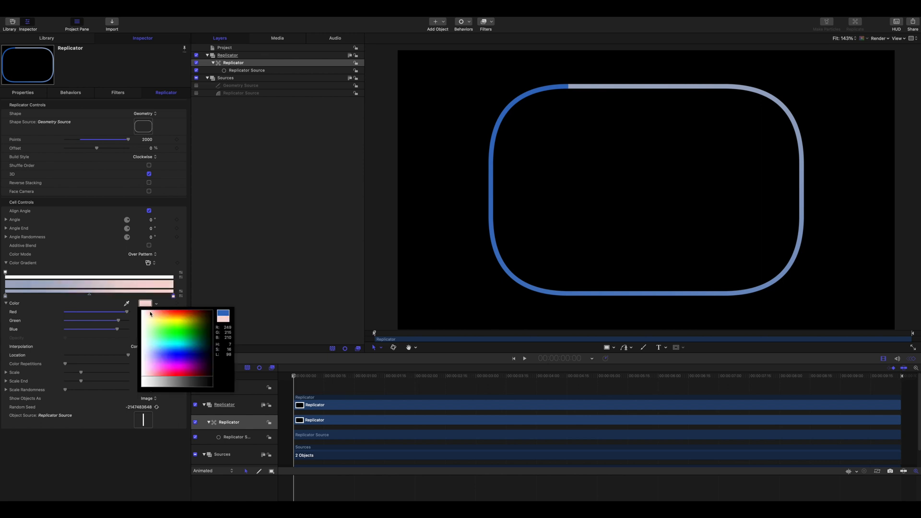
{"action": "left_click", "coordinate": [150, 314]}
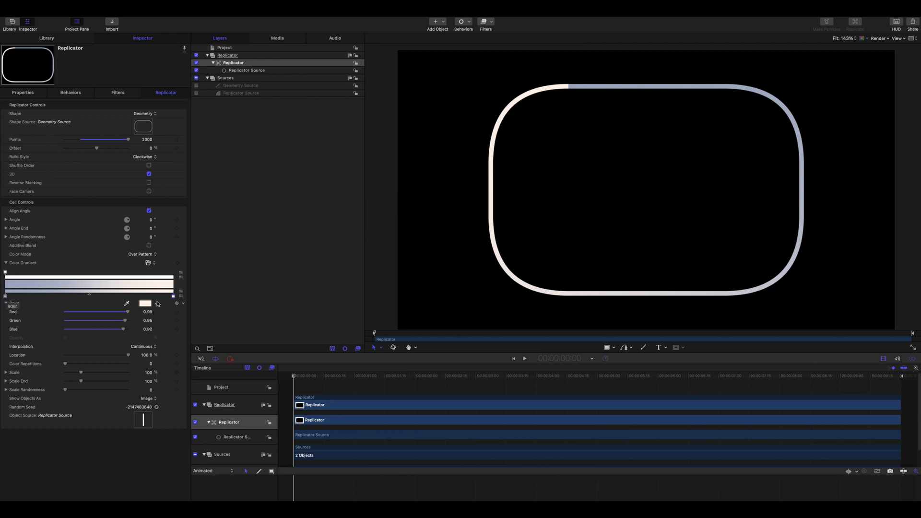
Give the starting stop Constant interpolation and a light blue colour, producing two-tone sections.
{"action": "left_click", "coordinate": [142, 346]}
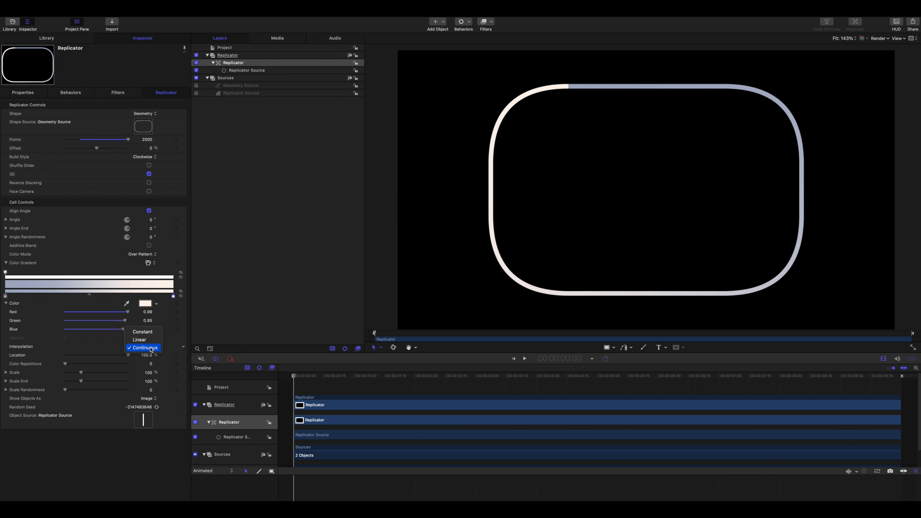
{"action": "left_click", "coordinate": [142, 347]}
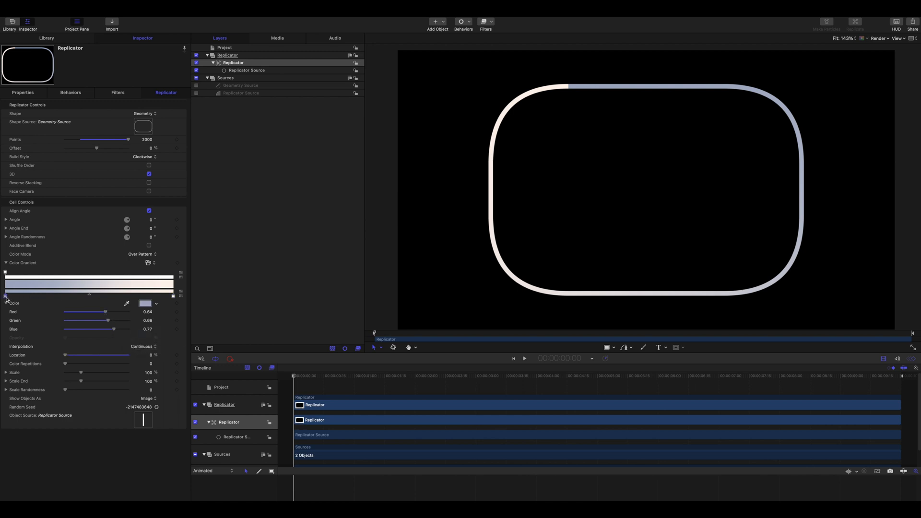
{"action": "left_click", "coordinate": [144, 347]}
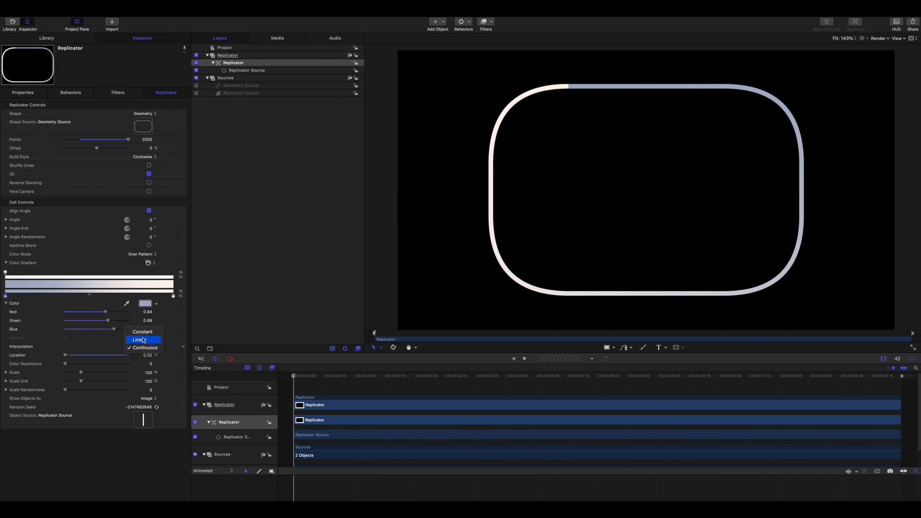
{"action": "left_click", "coordinate": [138, 331]}
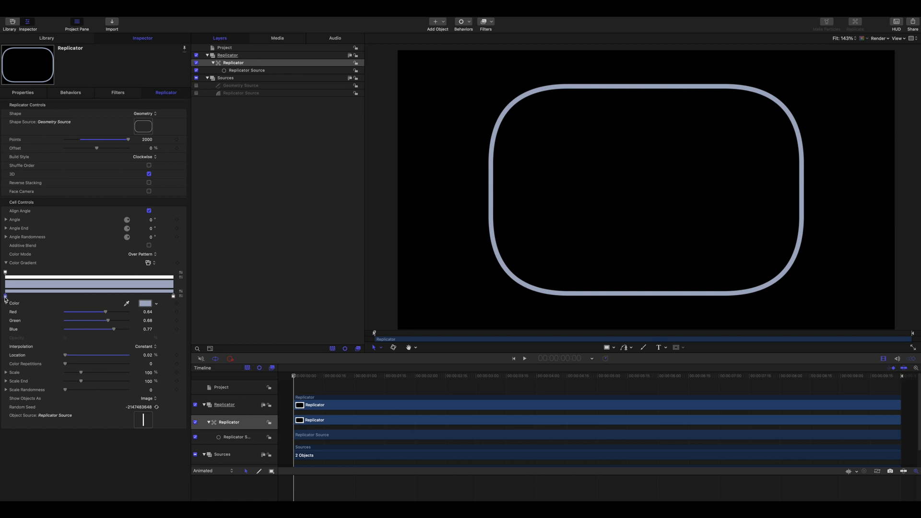
{"action": "left_click", "coordinate": [145, 303]}
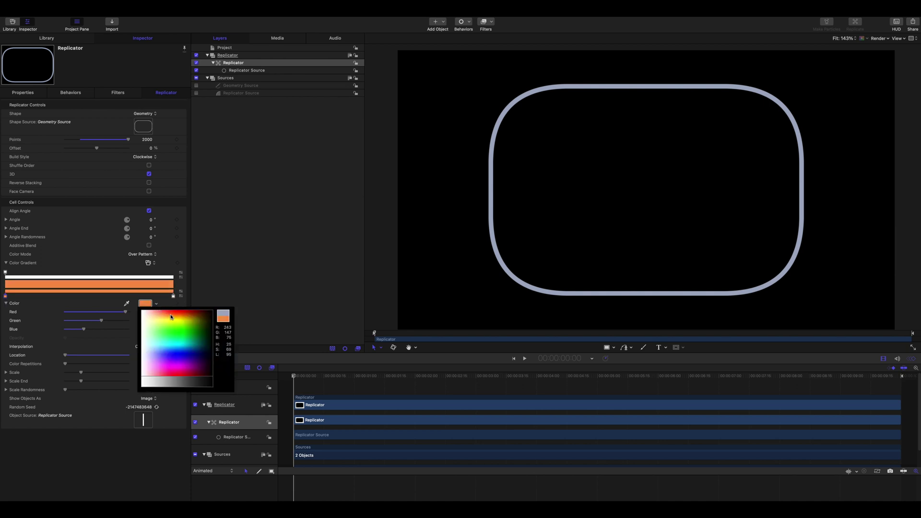
{"action": "left_click", "coordinate": [175, 322]}
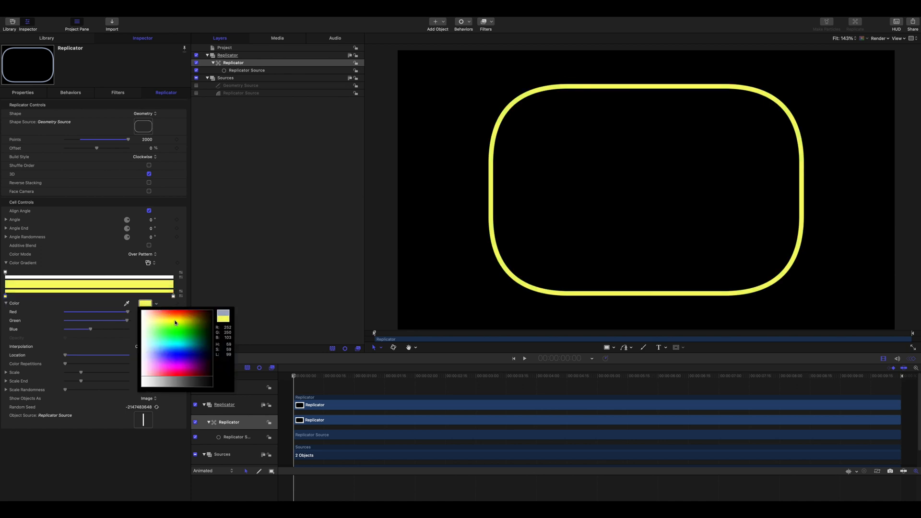
{"action": "left_click", "coordinate": [181, 348]}
{"action": "type", "text": "15"}
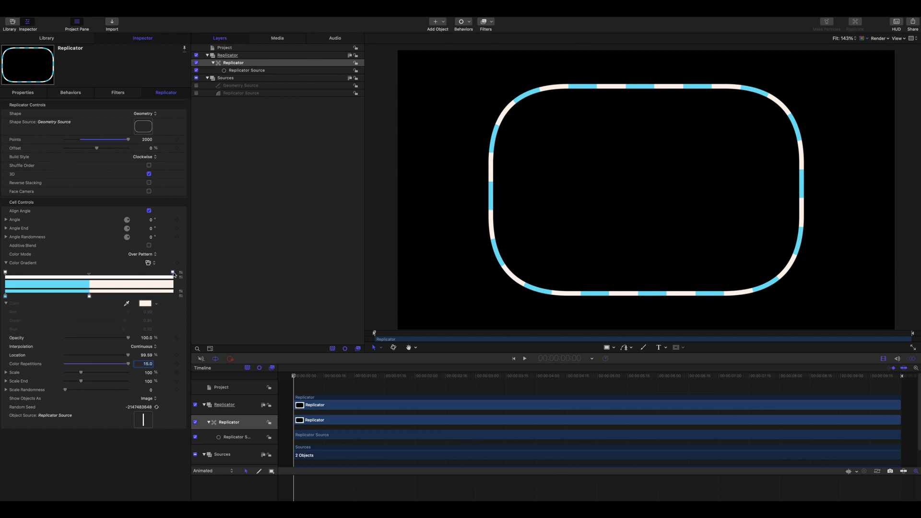
Make the end opacity stop transparent with Constant interpolation at 50%, leaving blue dashes with gaps.
{"action": "left_click", "coordinate": [143, 346]}
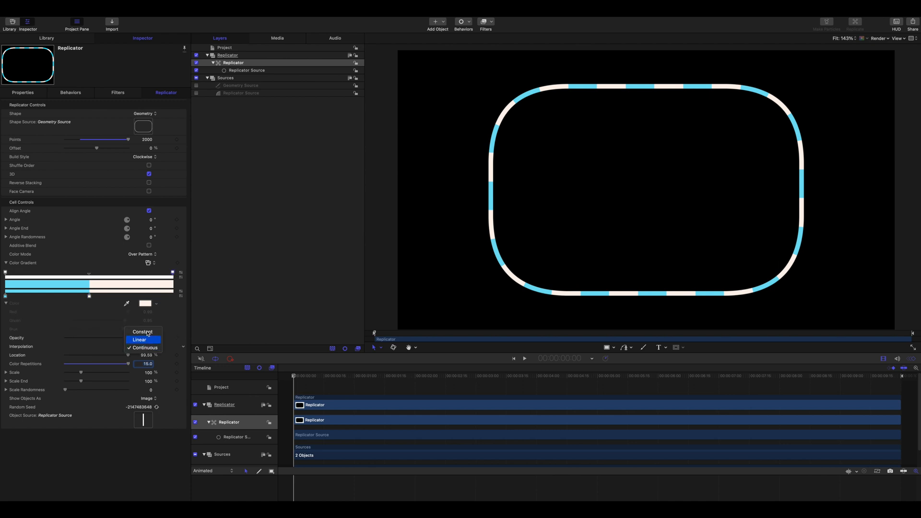
{"action": "left_click", "coordinate": [143, 331]}
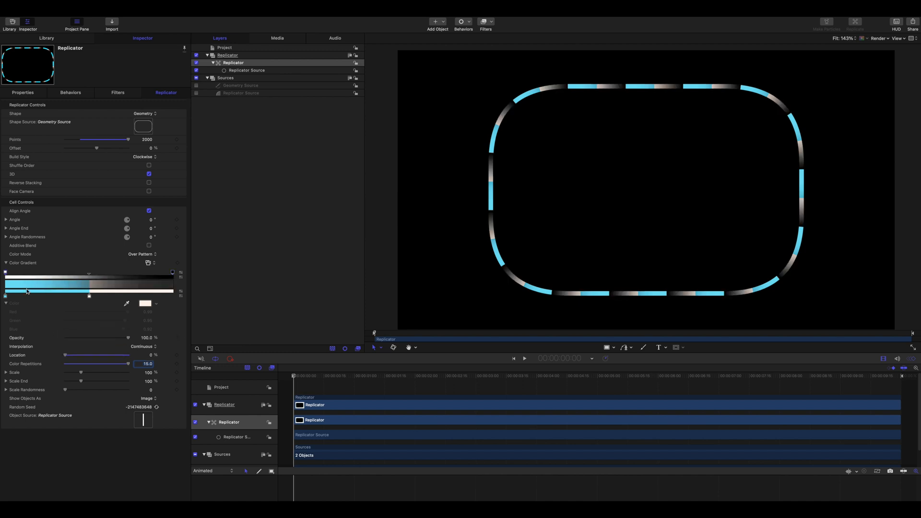
{"action": "left_click", "coordinate": [143, 347]}
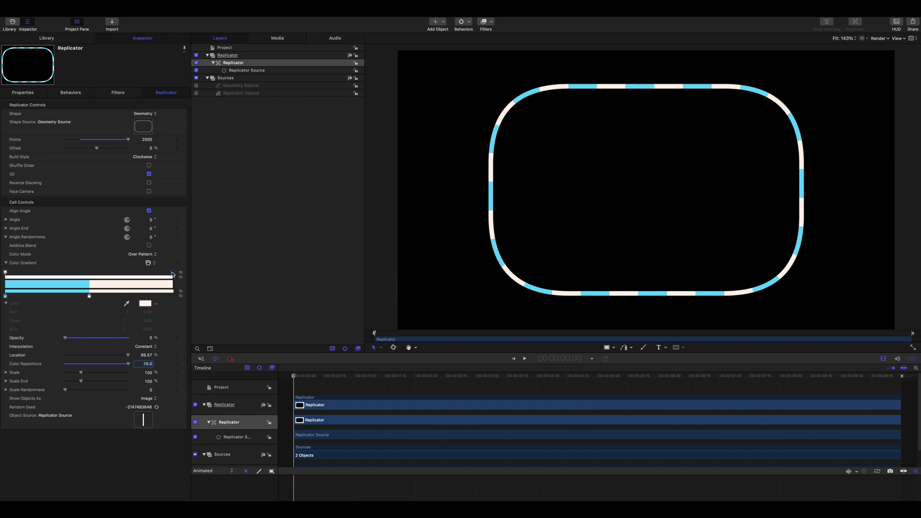
{"action": "left_click_drag", "start_coordinate": [127, 355], "coordinate": [114, 355]}
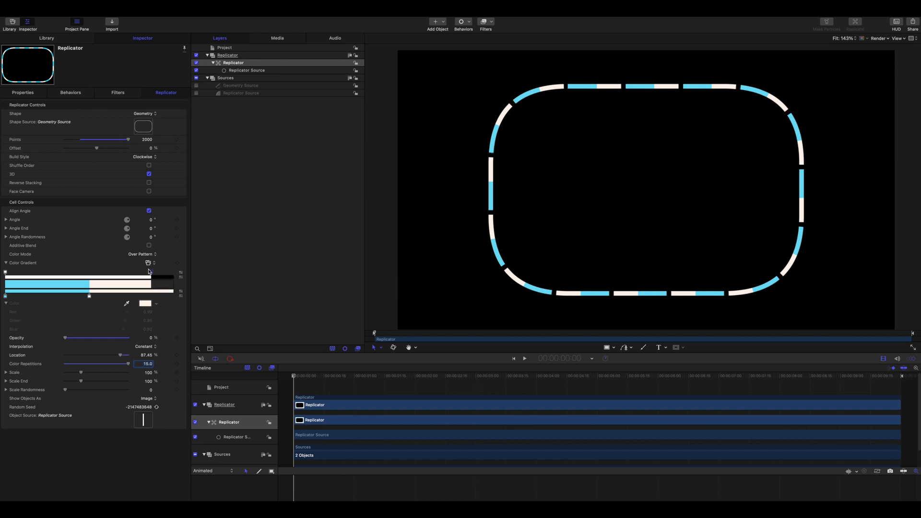
{"action": "left_click_drag", "start_coordinate": [123, 355], "coordinate": [107, 355]}
{"action": "type", "text": "50"}
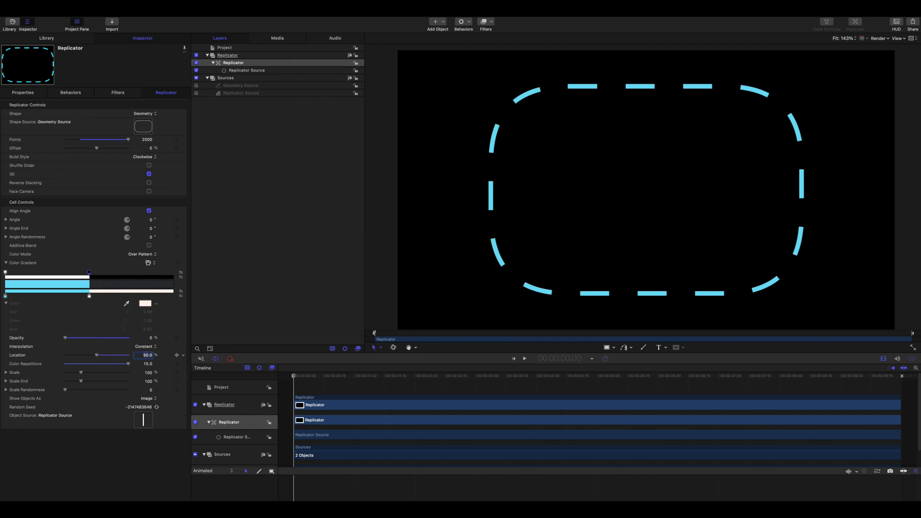
{"action": "mouse_move", "coordinate": [520, 103]}
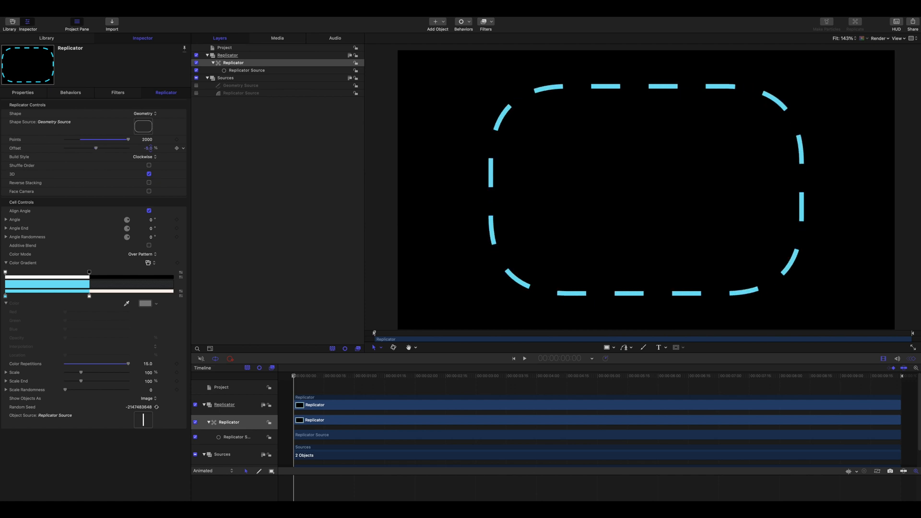
Test the Offset slider, then add a Rate parameter behaviour to Offset so the dashes travel.
{"action": "left_click_drag", "start_coordinate": [96, 148], "coordinate": [86, 147]}
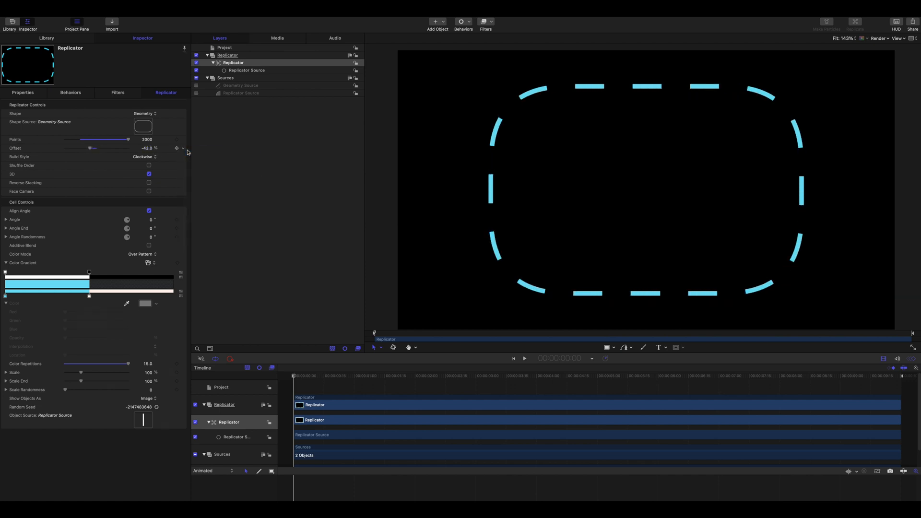
{"action": "left_click_drag", "start_coordinate": [89, 147], "coordinate": [99, 148]}
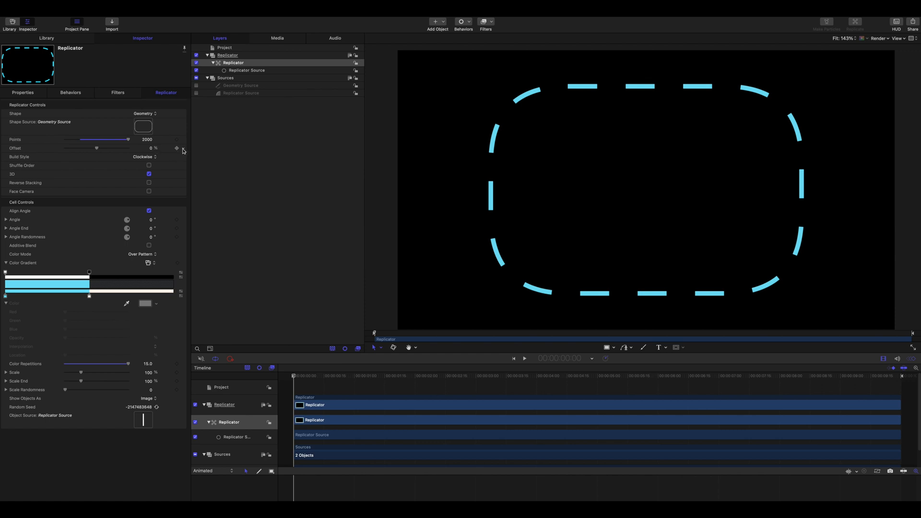
{"action": "right_click", "coordinate": [176, 147]}
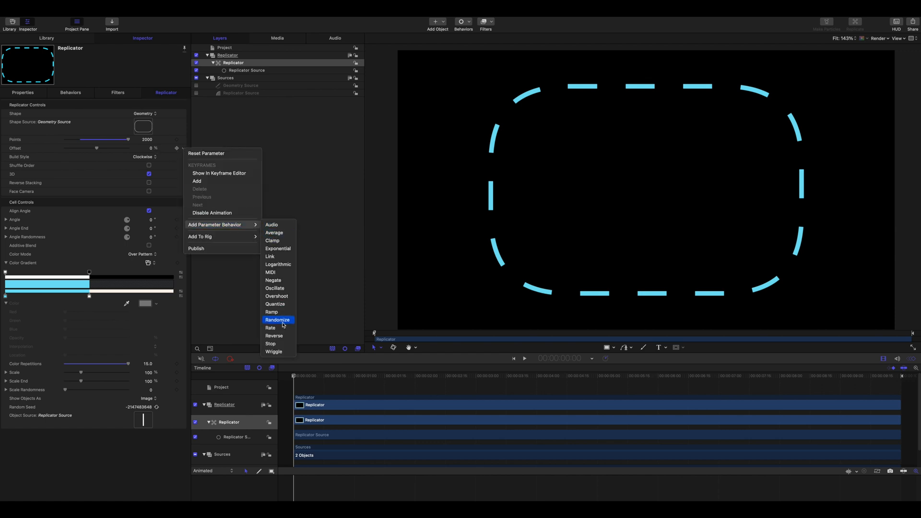
{"action": "left_click", "coordinate": [271, 328]}
{"action": "type", "text": "-15"}
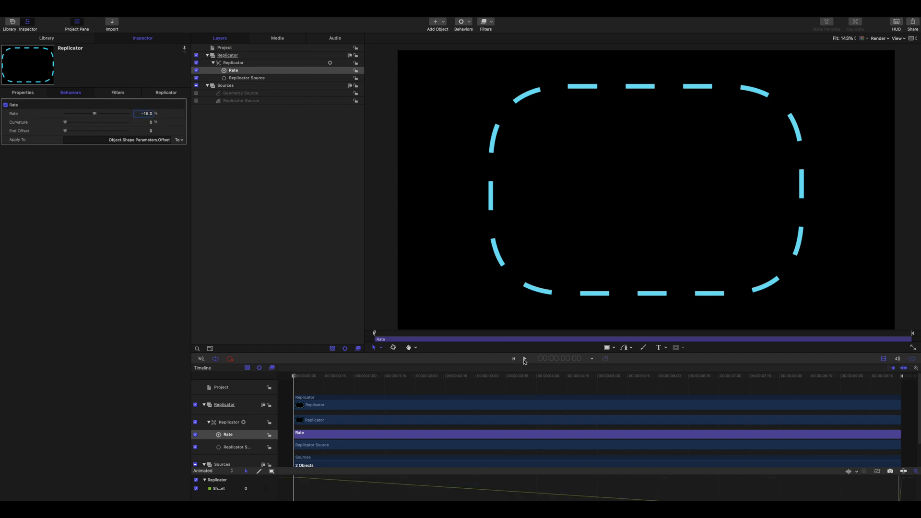
{"action": "left_click", "coordinate": [524, 359]}
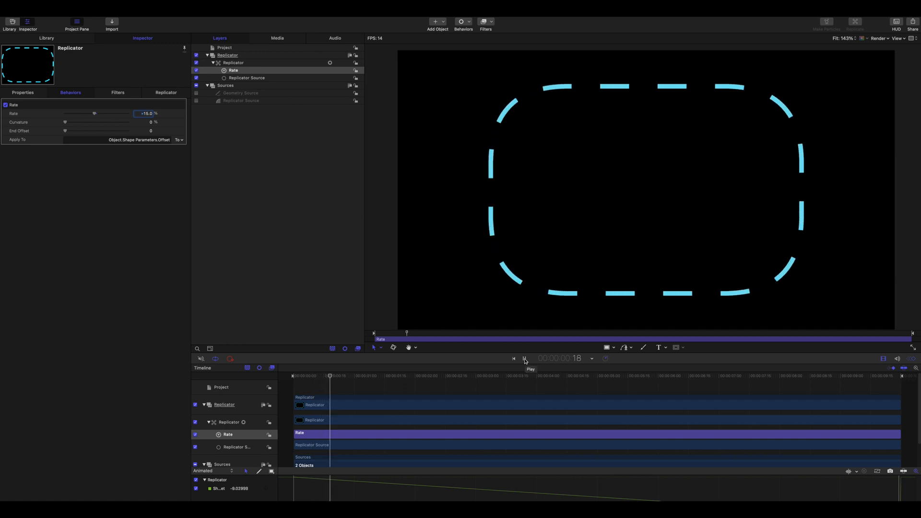
{"action": "left_click", "coordinate": [525, 359]}
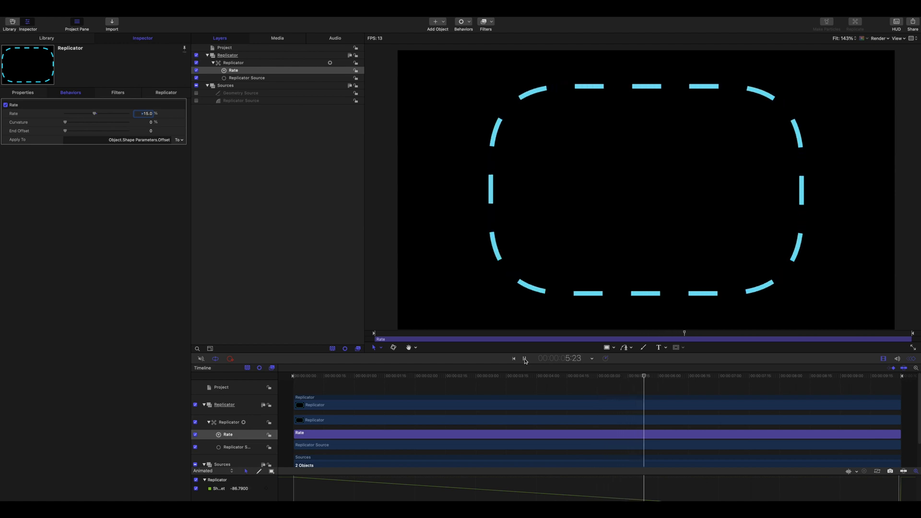
{"action": "left_click_drag", "start_coordinate": [644, 376], "coordinate": [695, 376]}
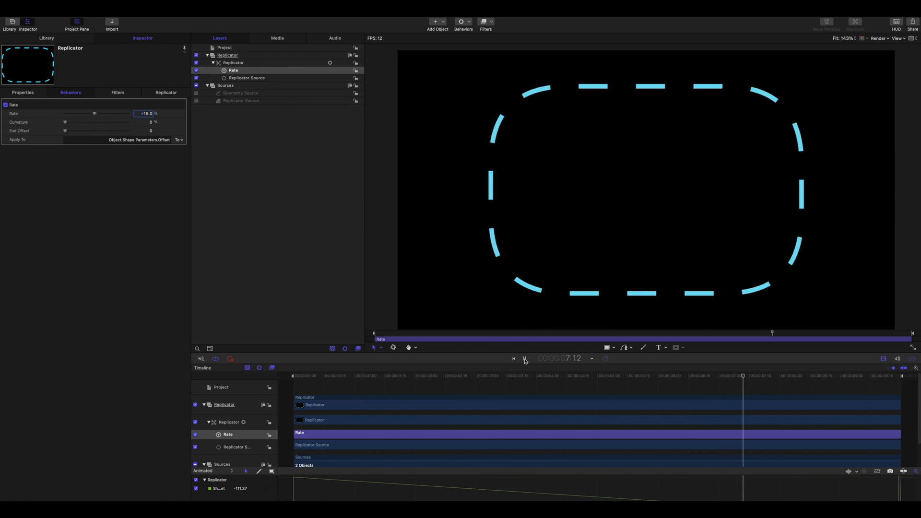
{"action": "left_click", "coordinate": [525, 358]}
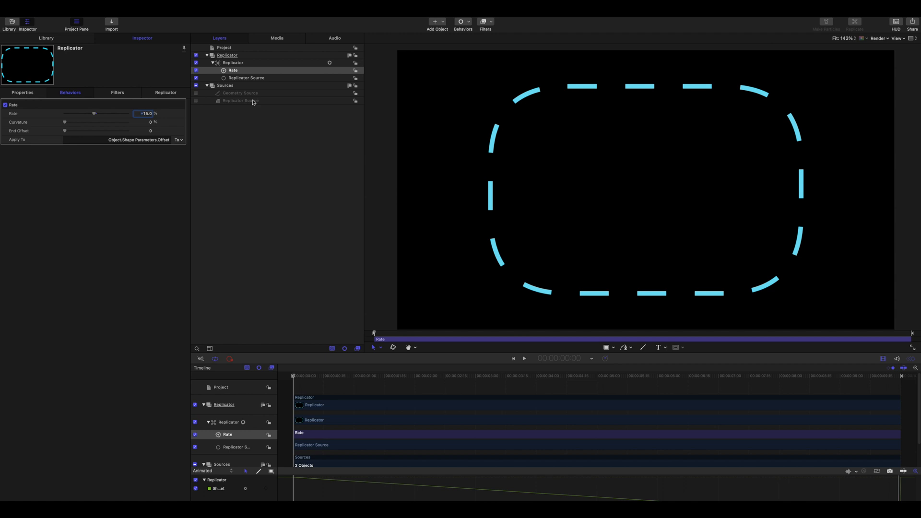
Duplicate the replicator source as 'Arrow' and set its Height to 20, making a 20 × 20 square.
{"action": "left_click", "coordinate": [240, 101]}
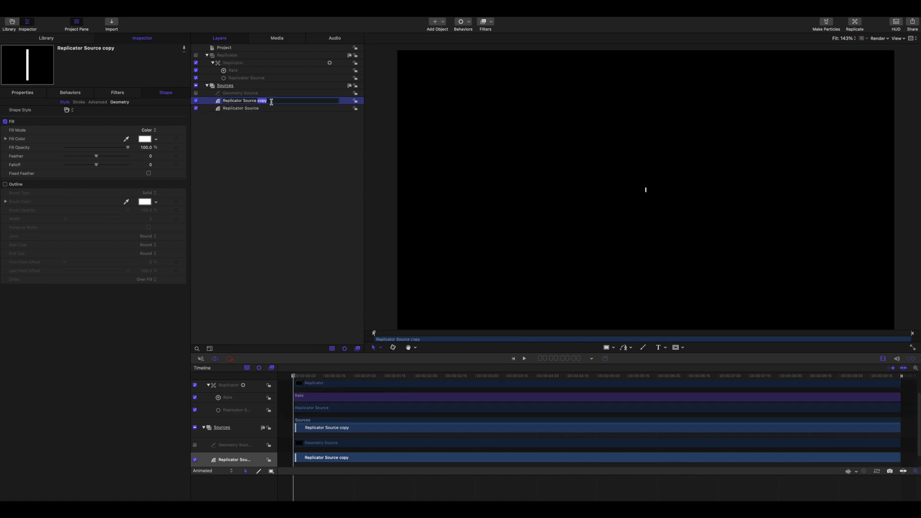
{"action": "type", "text": "A"}
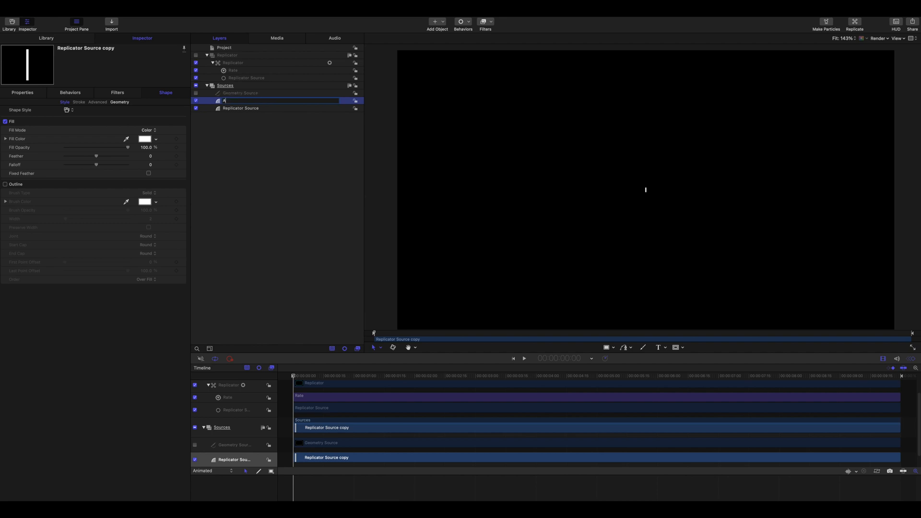
{"action": "type", "text": "Arrow"}
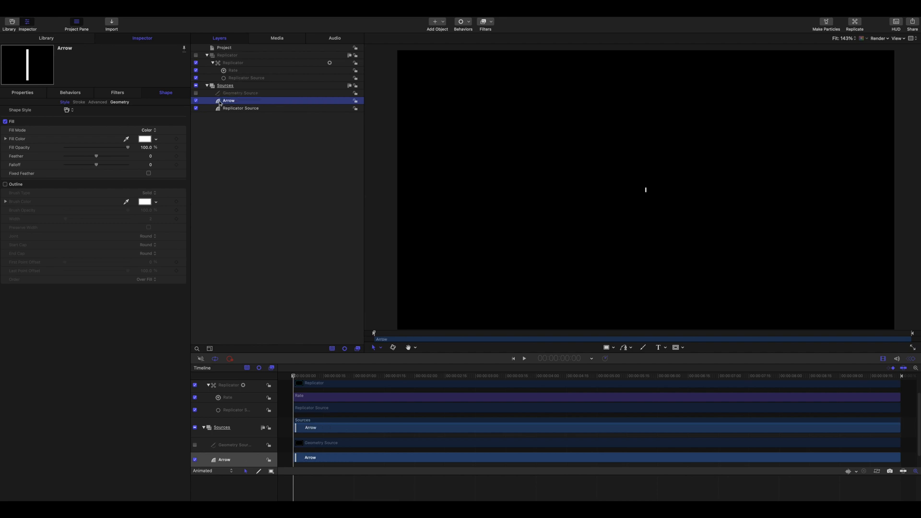
{"action": "left_click", "coordinate": [119, 102]}
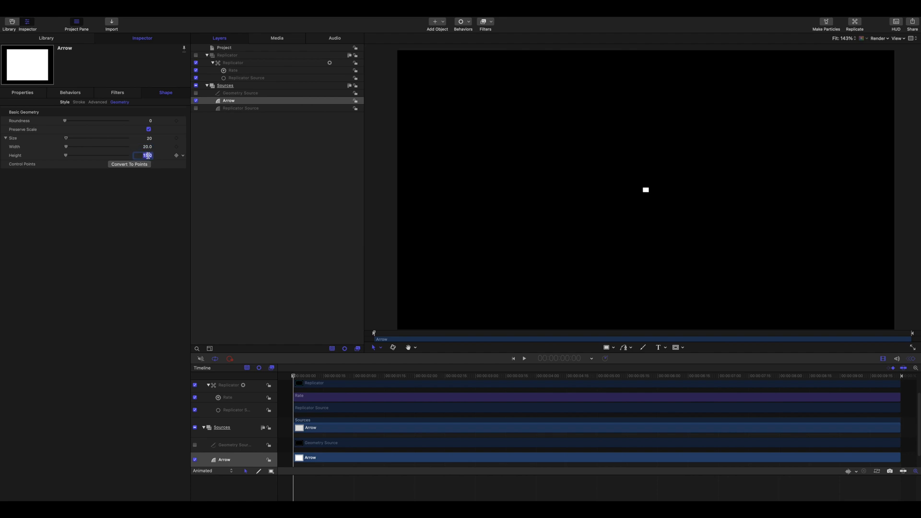
{"action": "type", "text": "20.0"}
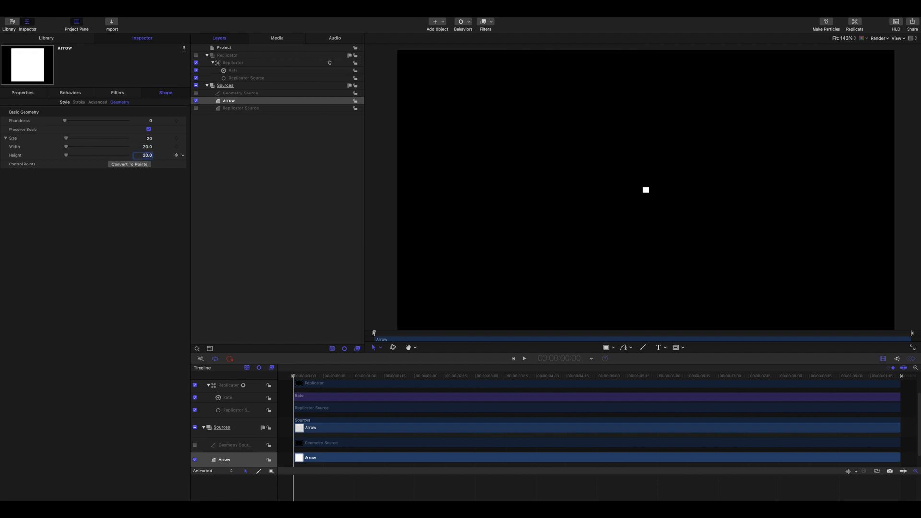
{"action": "left_click", "coordinate": [22, 93]}
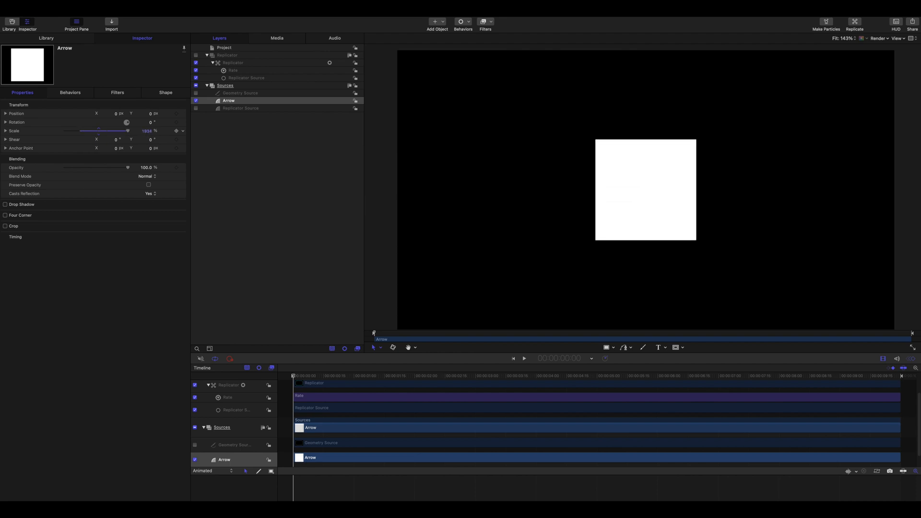
Convert Arrow to points, add a right-edge point, delete the top-right corner, and reset its Scale.
{"action": "left_click", "coordinate": [165, 92]}
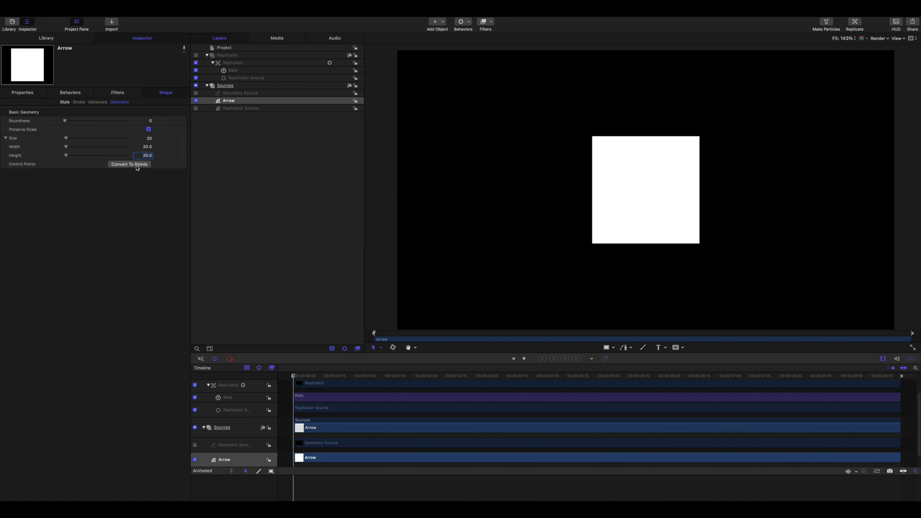
{"action": "left_click", "coordinate": [129, 164]}
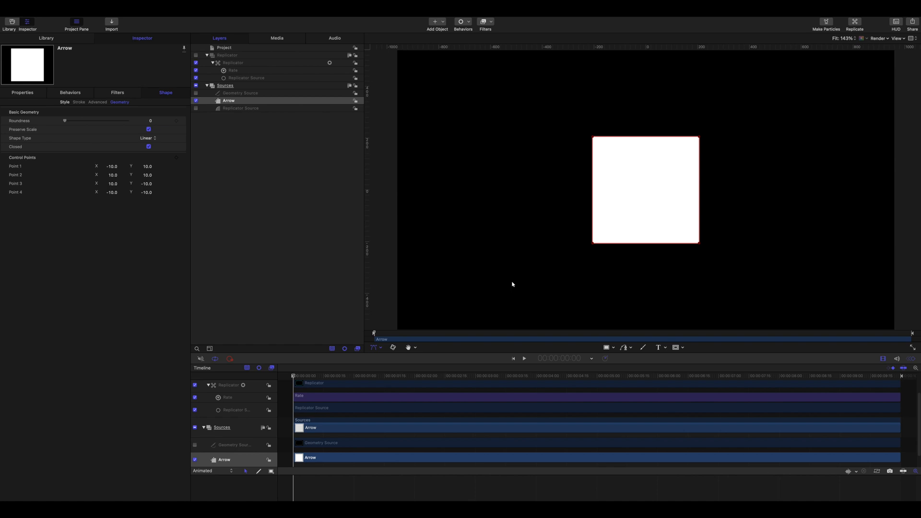
{"action": "mouse_move", "coordinate": [669, 194]}
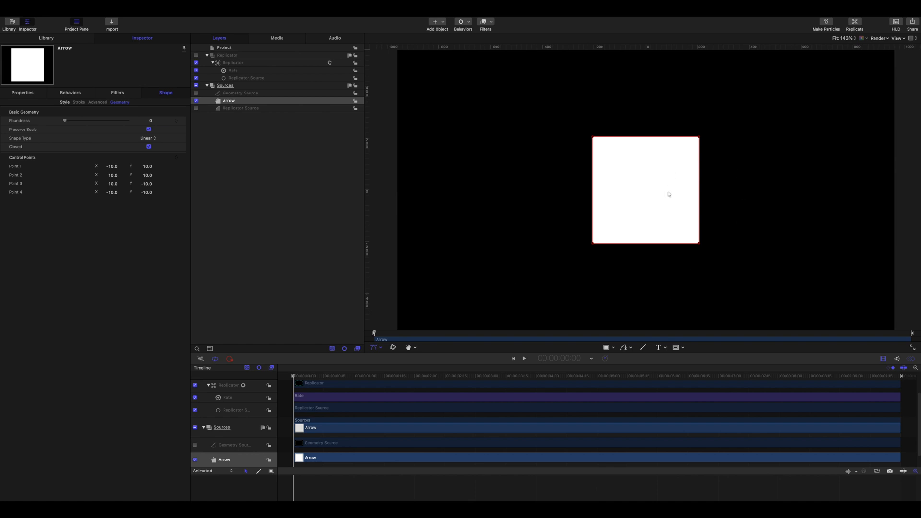
{"action": "mouse_move", "coordinate": [698, 188]}
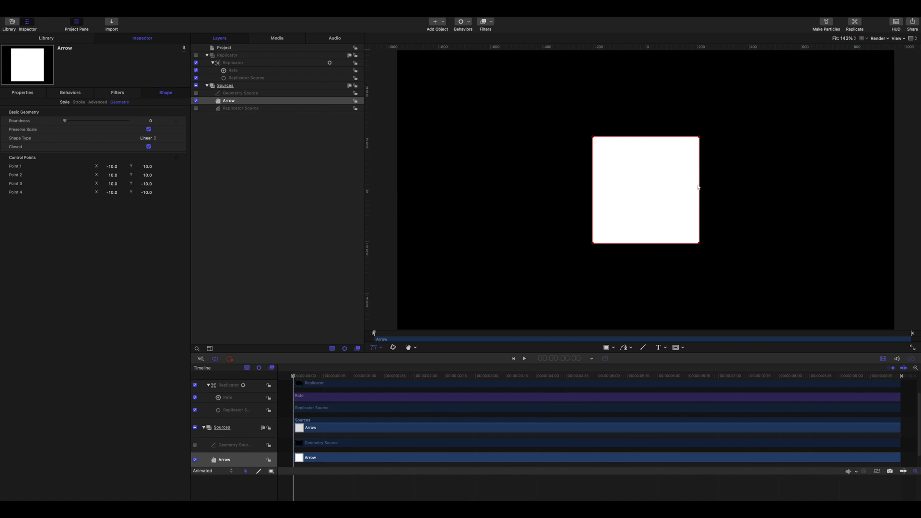
{"action": "left_click", "coordinate": [698, 189]}
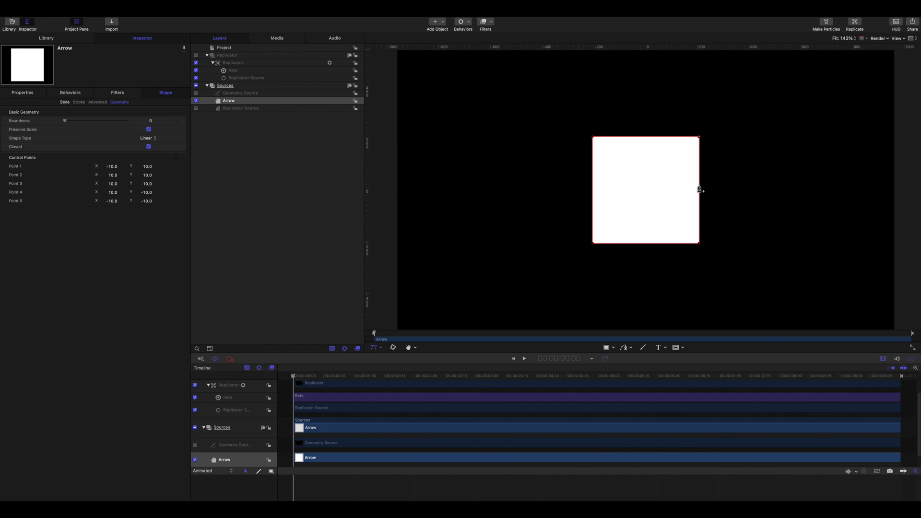
{"action": "mouse_move", "coordinate": [663, 171]}
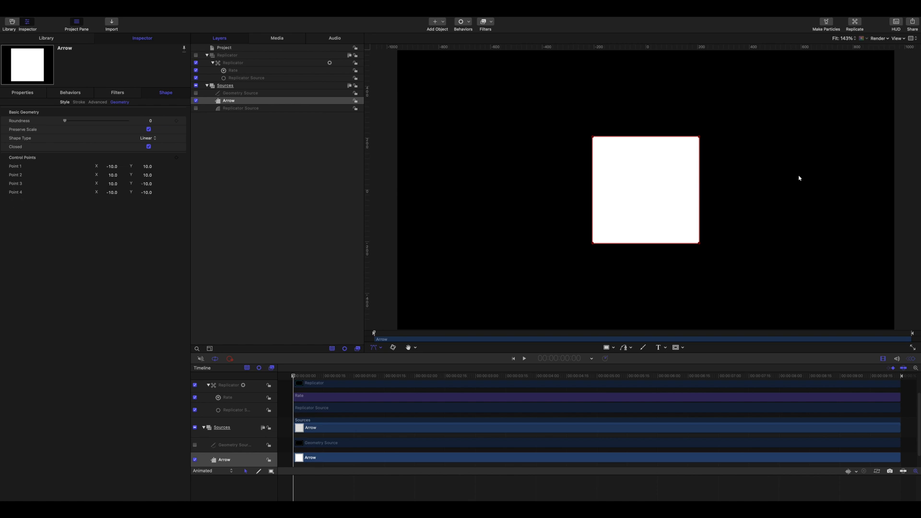
{"action": "mouse_move", "coordinate": [698, 198]}
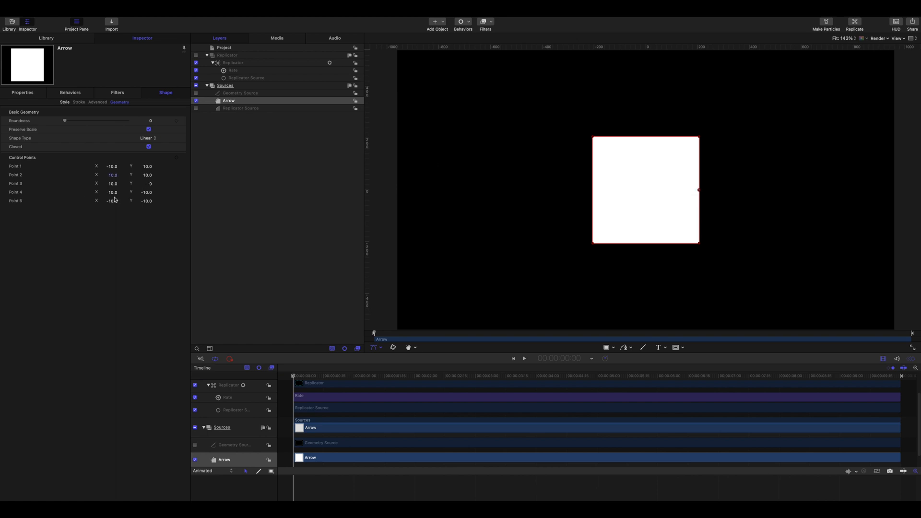
{"action": "mouse_move", "coordinate": [787, 190]}
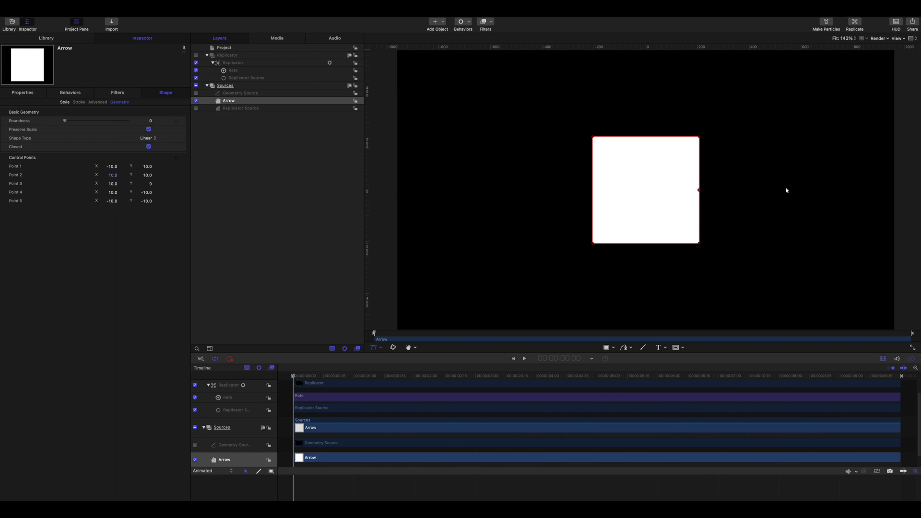
{"action": "mouse_move", "coordinate": [698, 191]}
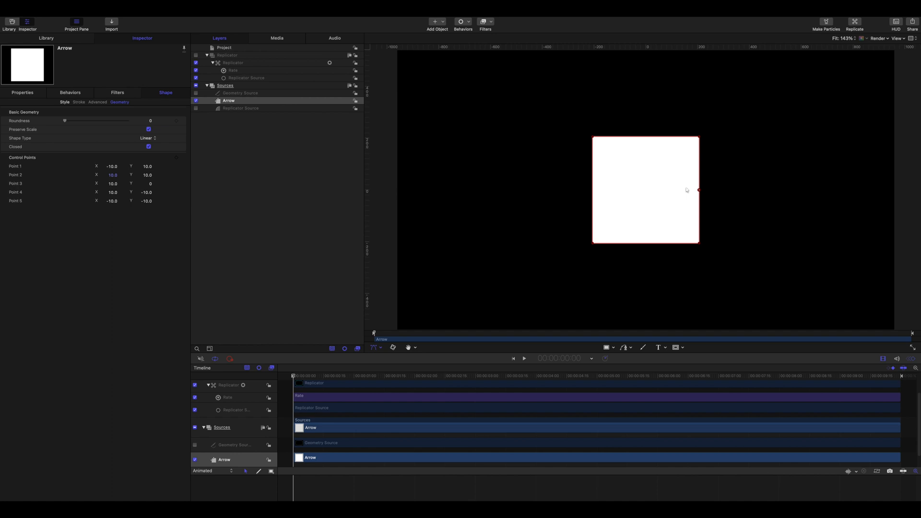
{"action": "mouse_move", "coordinate": [700, 140]}
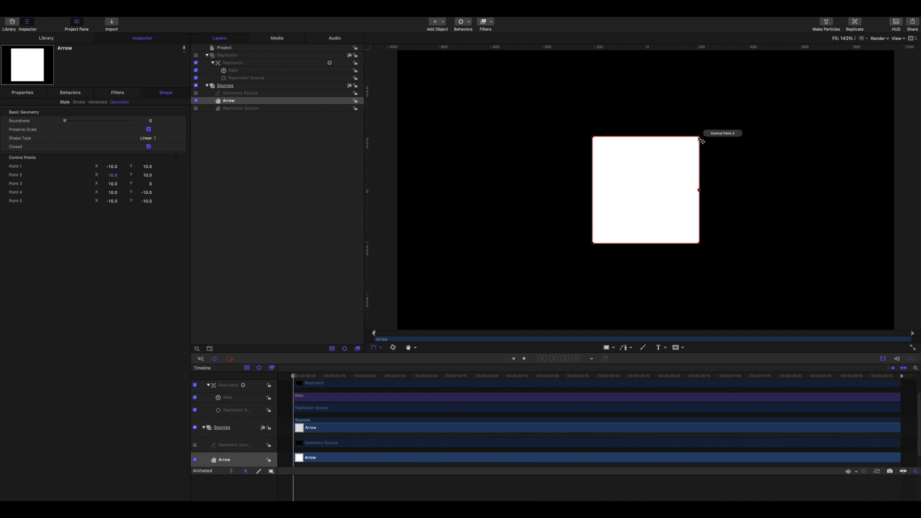
{"action": "right_click", "coordinate": [698, 138]}
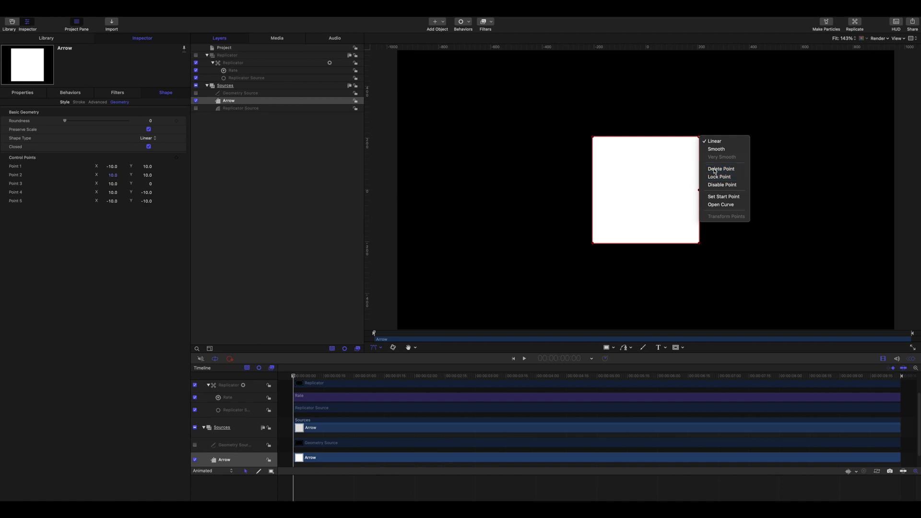
{"action": "left_click", "coordinate": [721, 168]}
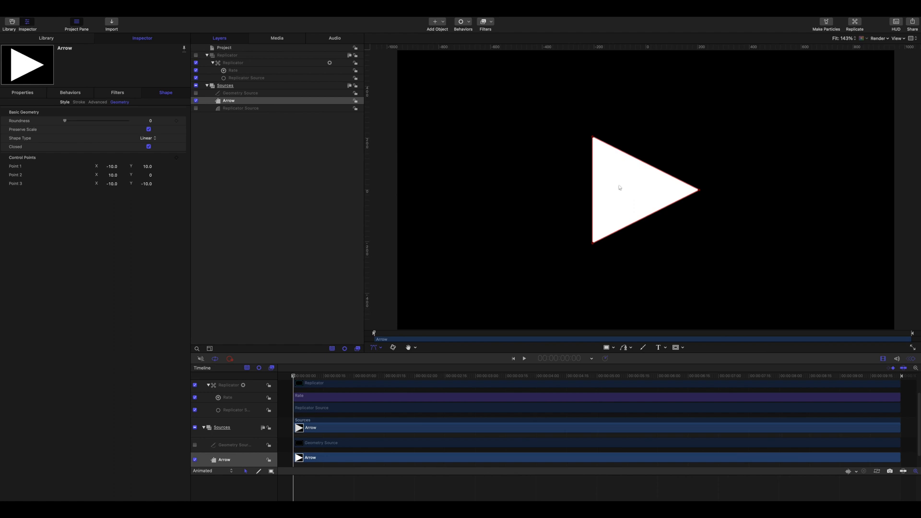
{"action": "mouse_move", "coordinate": [618, 184]}
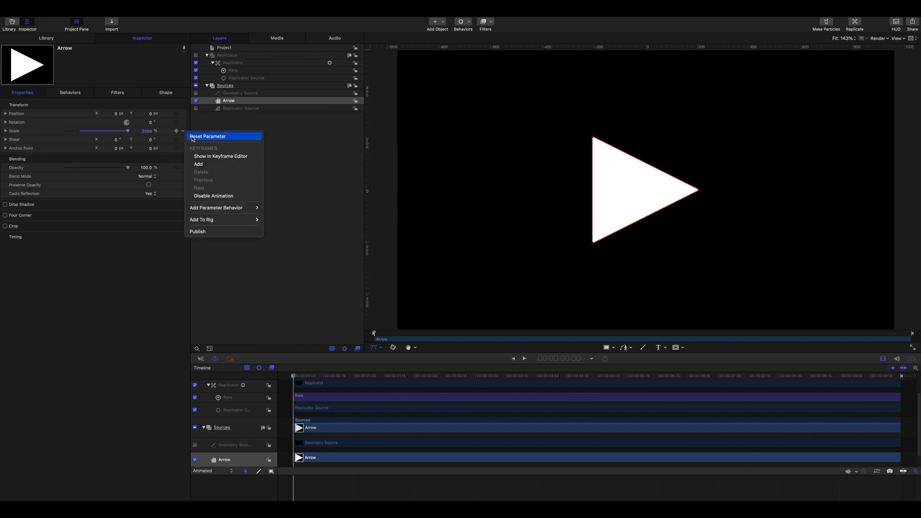
{"action": "left_click", "coordinate": [207, 136]}
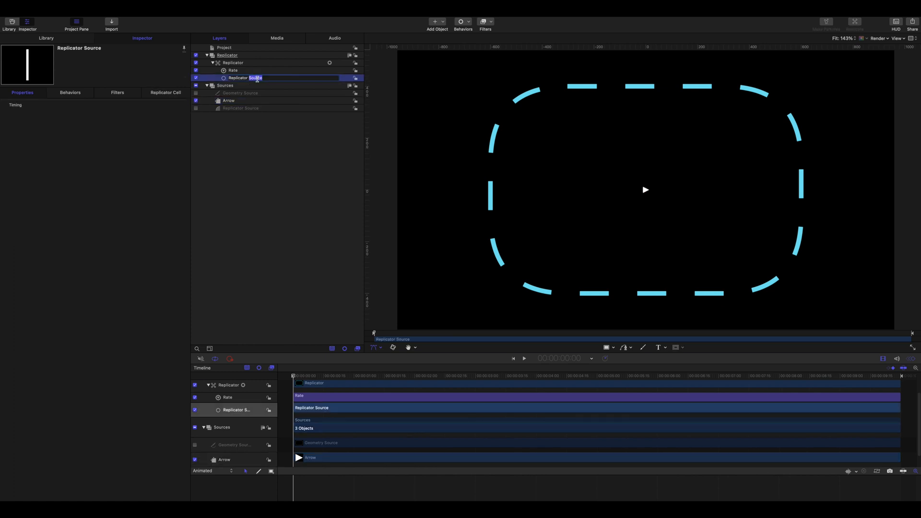
Name the cells 'Dash' and 'Arrow', then select the Arrow source shape for the Arrow cell.
{"action": "type", "text": "Da"}
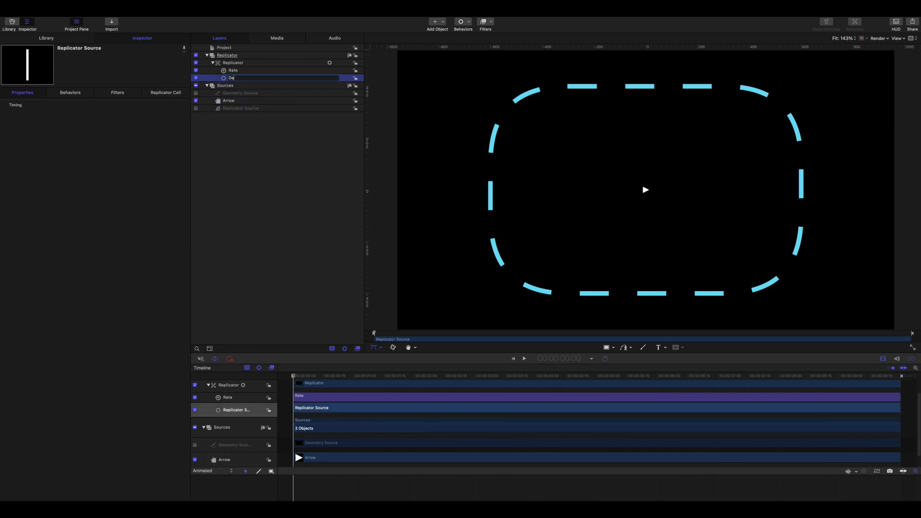
{"action": "type", "text": "Dash"}
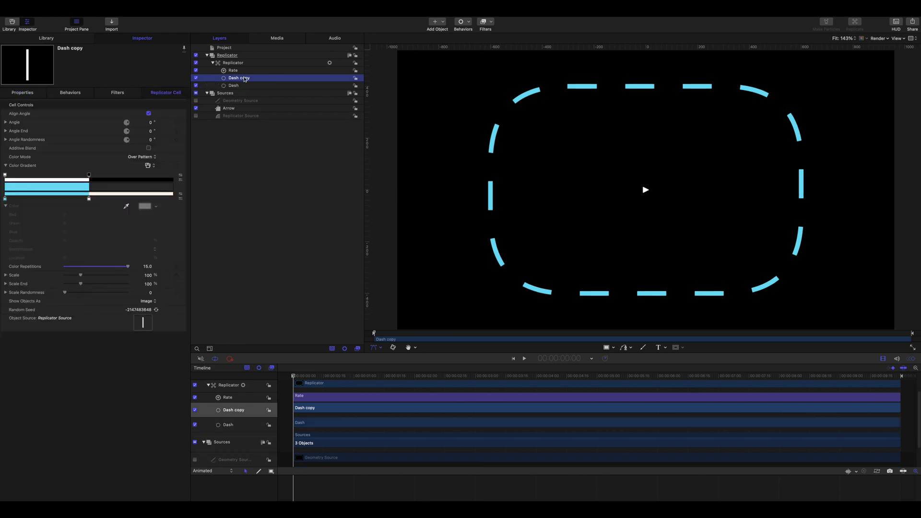
{"action": "double_click", "coordinate": [238, 77]}
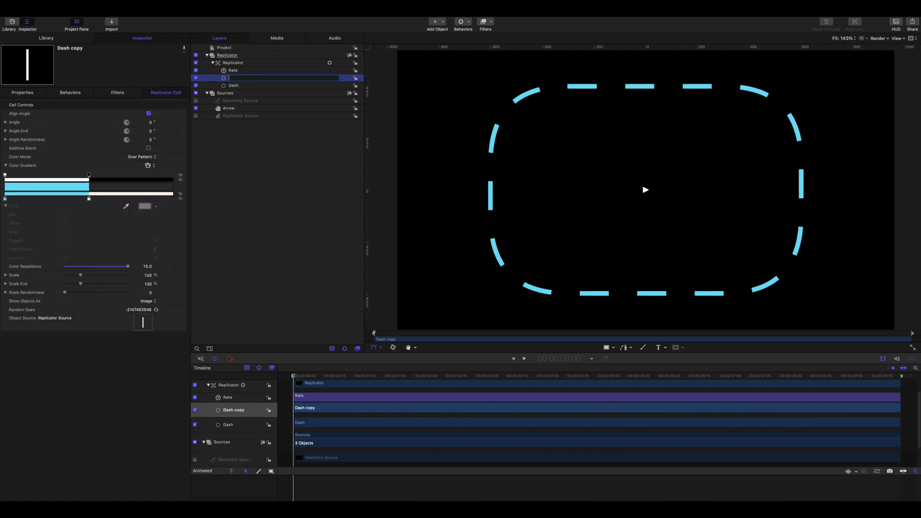
{"action": "type", "text": "Arr"}
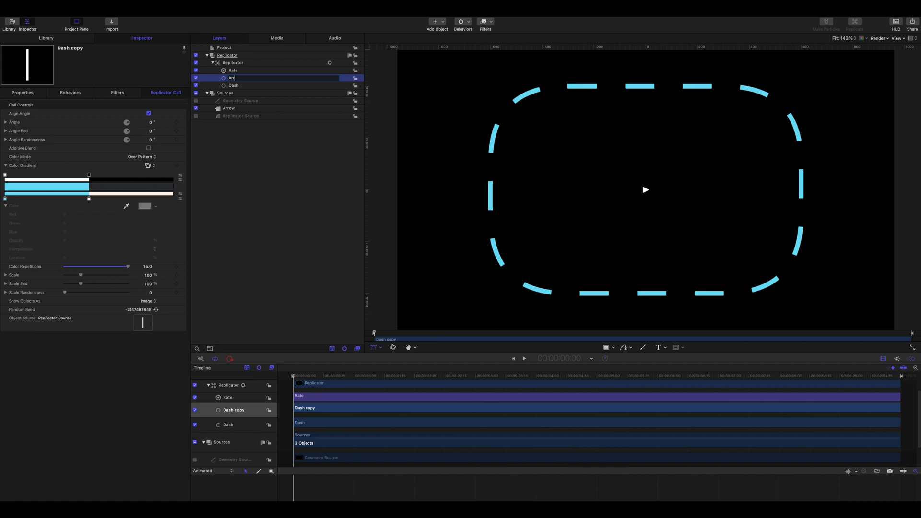
{"action": "type", "text": "Arrow"}
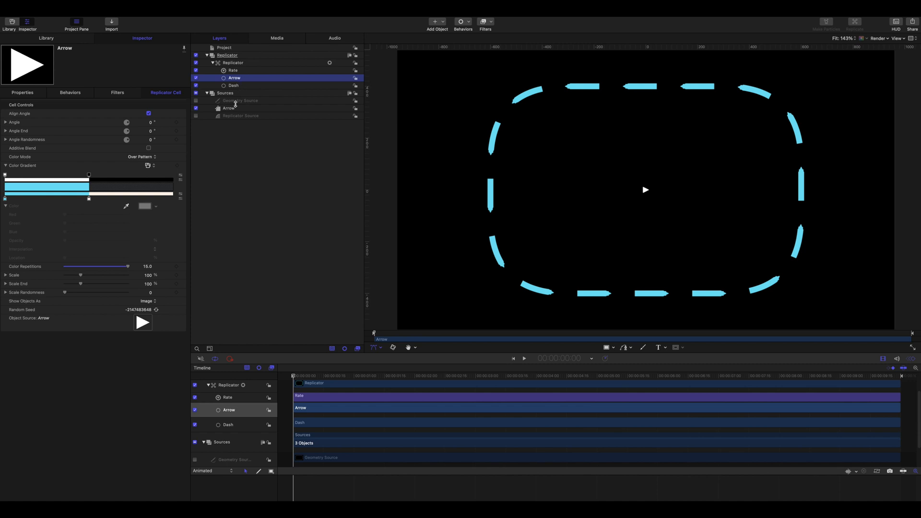
{"action": "left_click", "coordinate": [228, 107]}
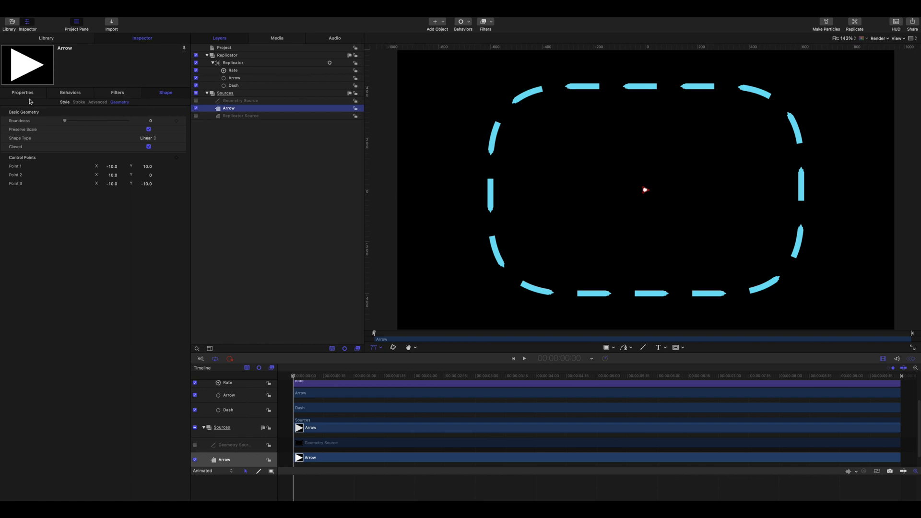
Enlarge the arrow triangle temporarily and switch the canvas to the Anchor Point tool.
{"action": "left_click", "coordinate": [23, 93]}
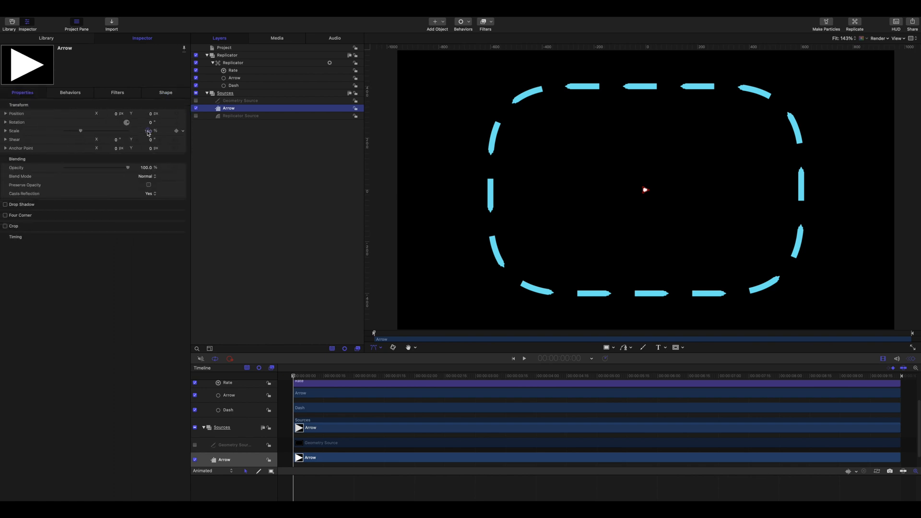
{"action": "left_click_drag", "start_coordinate": [81, 131], "coordinate": [123, 130]}
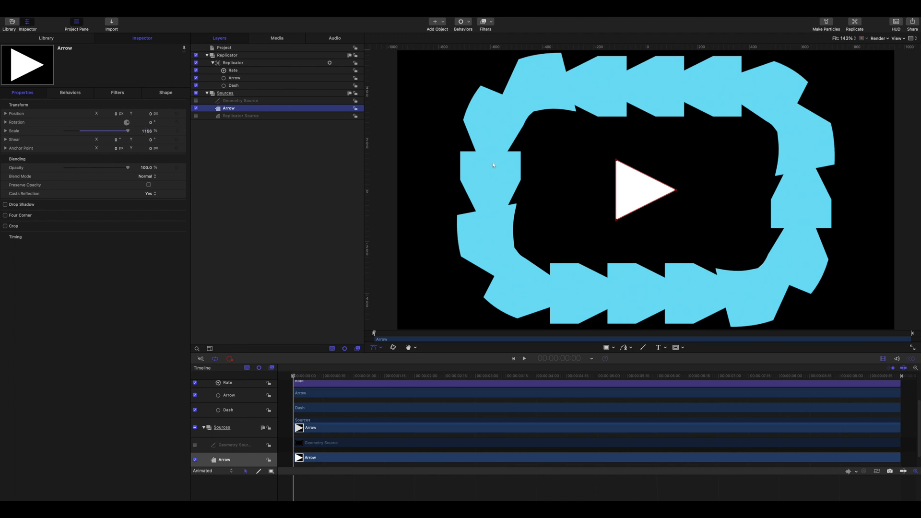
{"action": "mouse_move", "coordinate": [640, 197]}
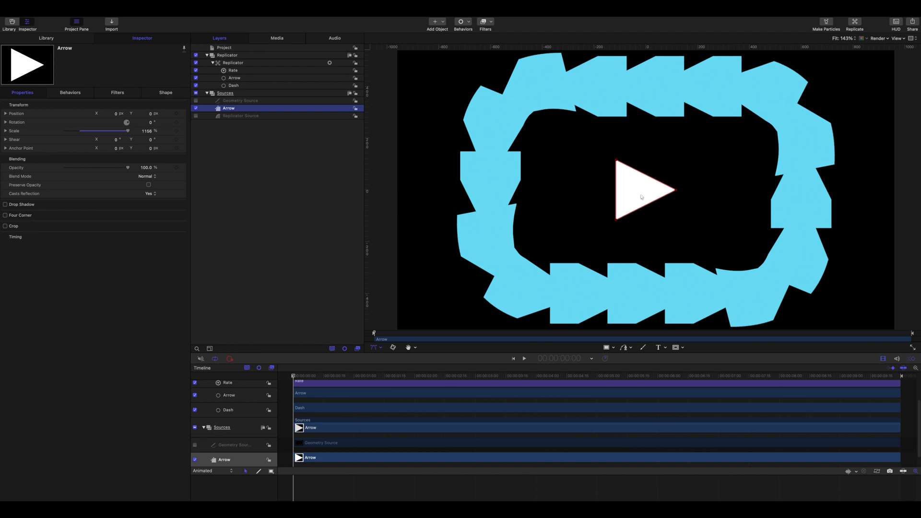
{"action": "left_click", "coordinate": [374, 347]}
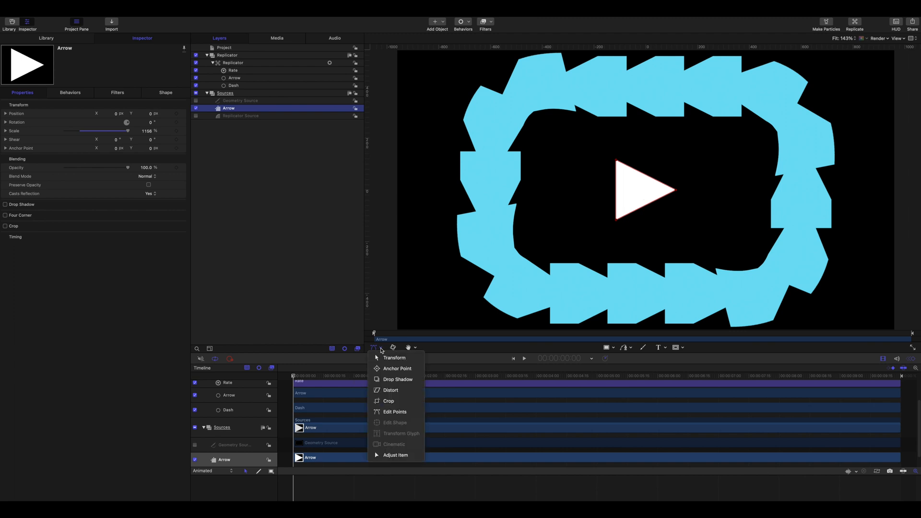
{"action": "left_click", "coordinate": [393, 357]}
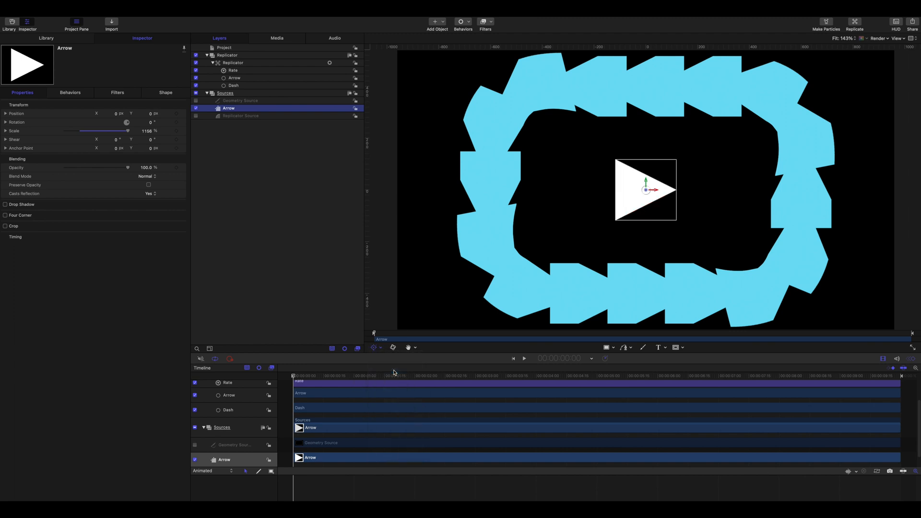
{"action": "mouse_move", "coordinate": [655, 160]}
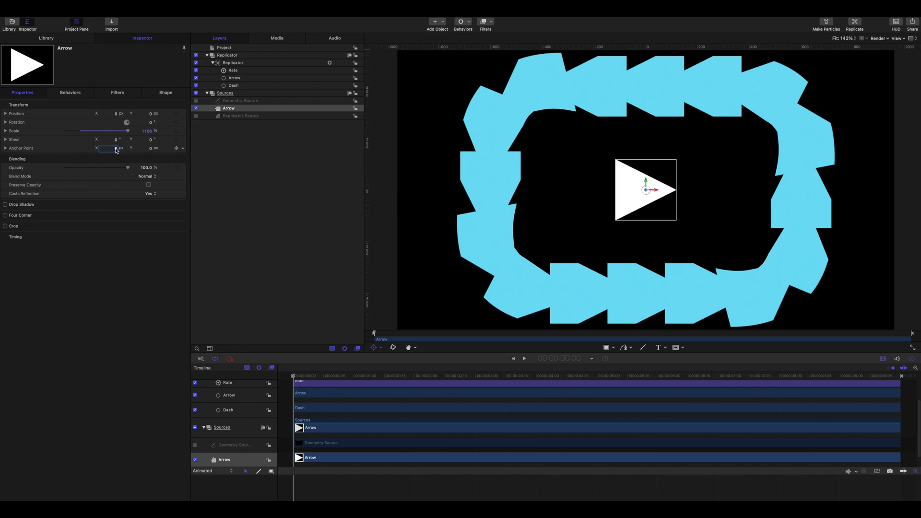
Set the arrow's Anchor Point X to -10 (after trying -20) and reset its Scale to default.
{"action": "type", "text": "-20.0"}
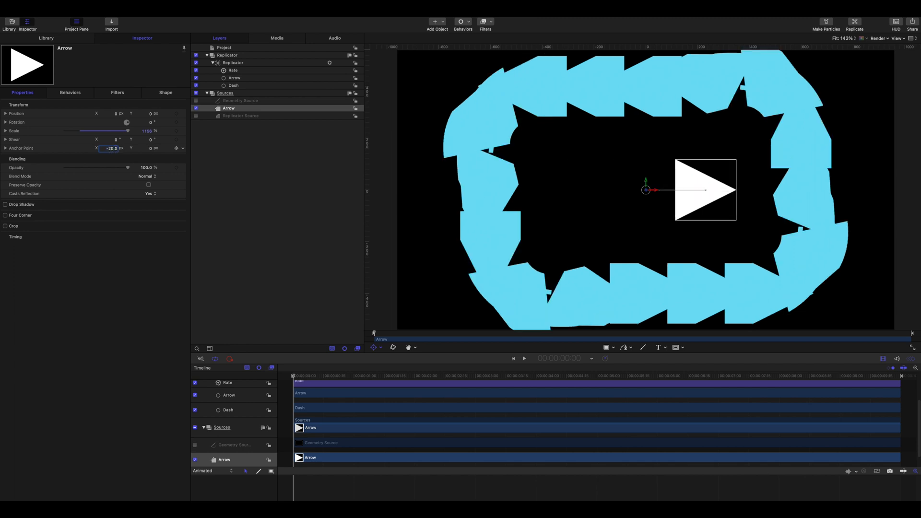
{"action": "type", "text": "-10"}
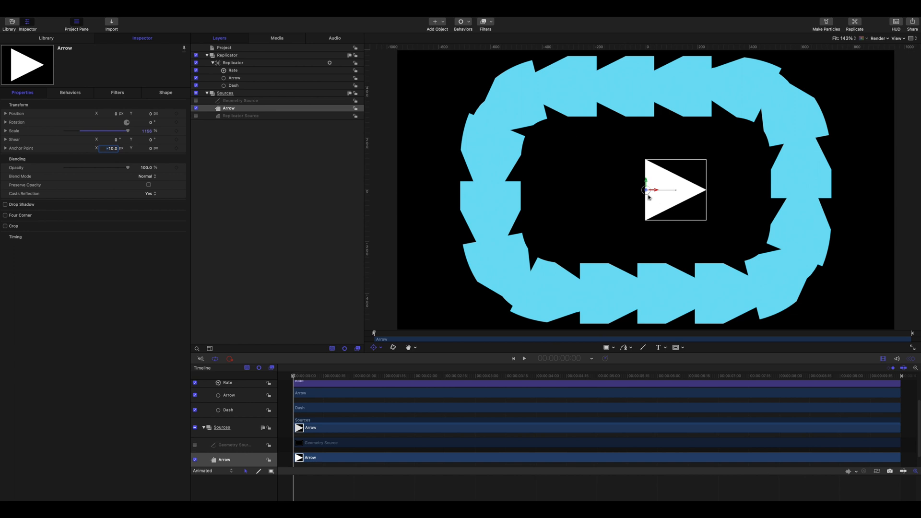
{"action": "mouse_move", "coordinate": [620, 190]}
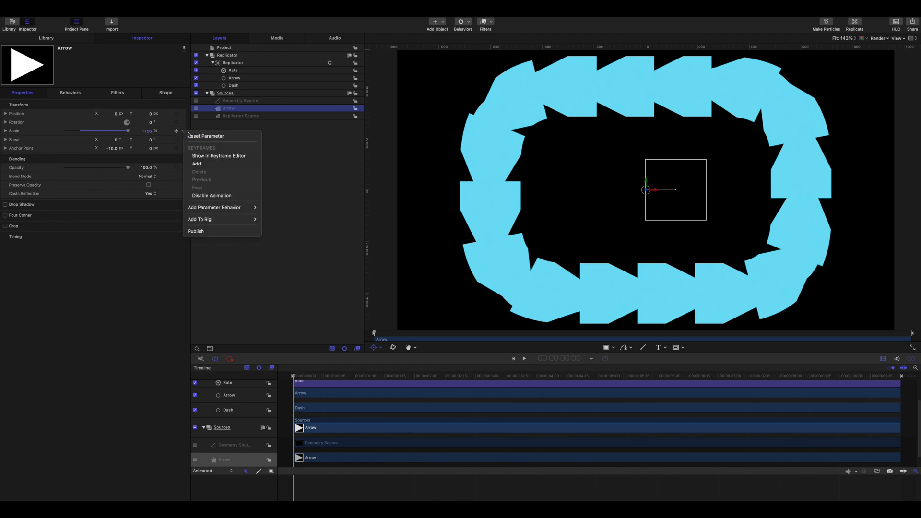
{"action": "left_click", "coordinate": [205, 136]}
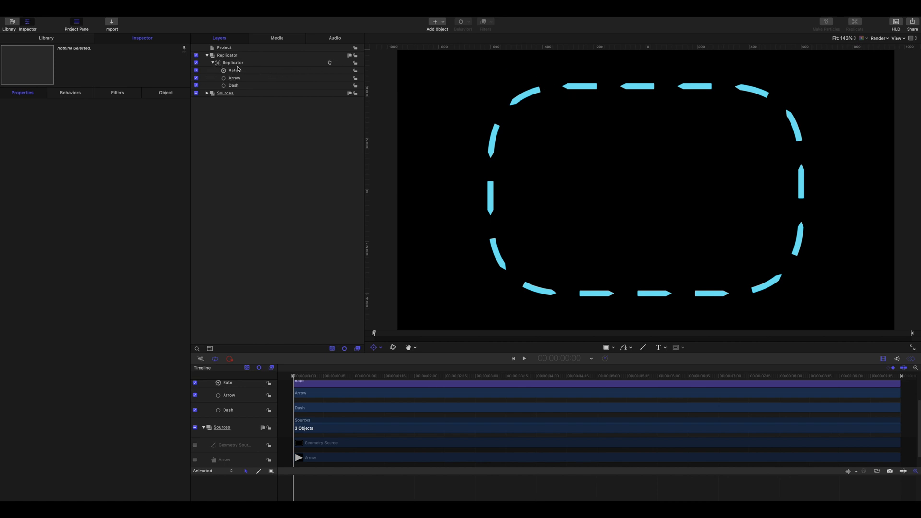
Select the Arrow replicator cell and show its Replicator Cell settings.
{"action": "left_click", "coordinate": [233, 62]}
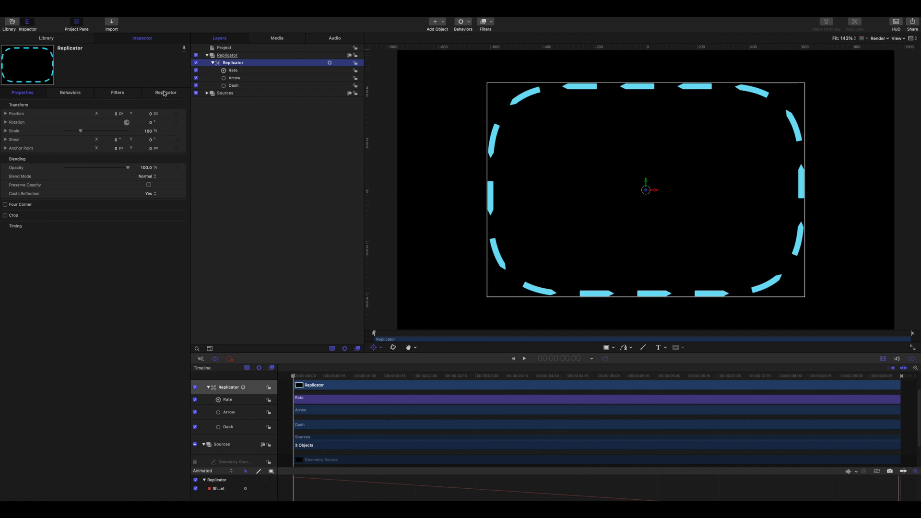
{"action": "left_click", "coordinate": [234, 77]}
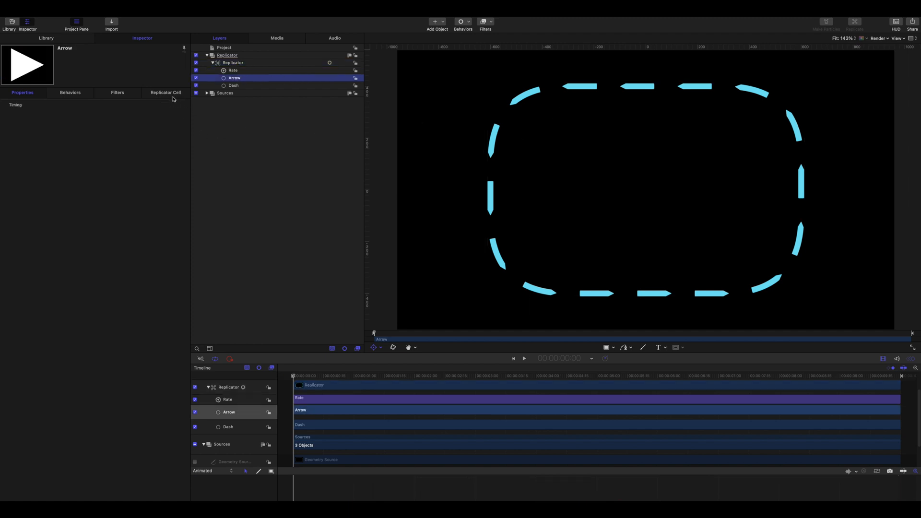
{"action": "left_click", "coordinate": [165, 92]}
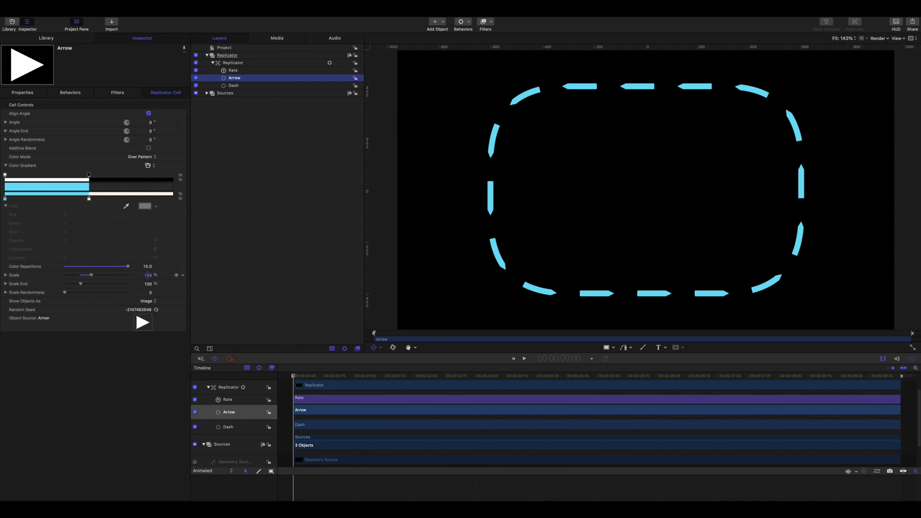
Nudge the cell's Scale up and back to 100%, then reveal its separate X, Y, Z values.
{"action": "left_click_drag", "start_coordinate": [94, 276], "coordinate": [105, 276]}
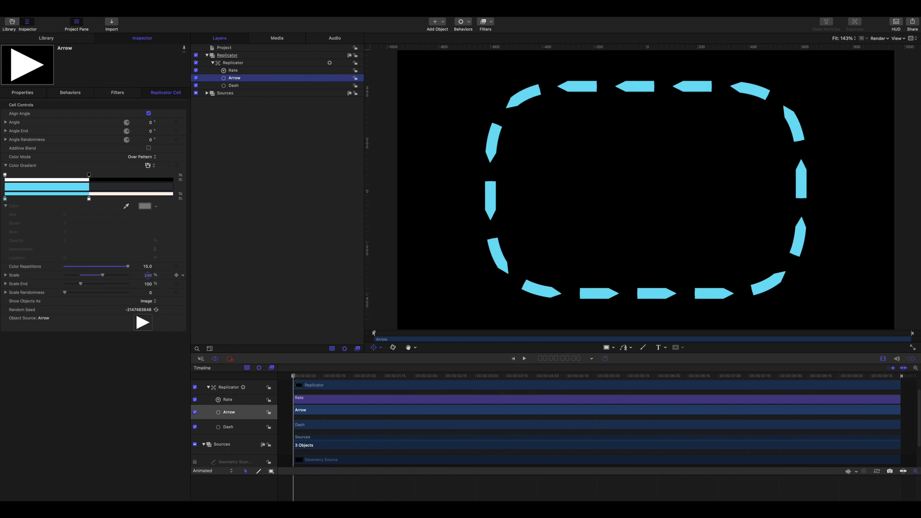
{"action": "left_click_drag", "start_coordinate": [104, 275], "coordinate": [110, 275]}
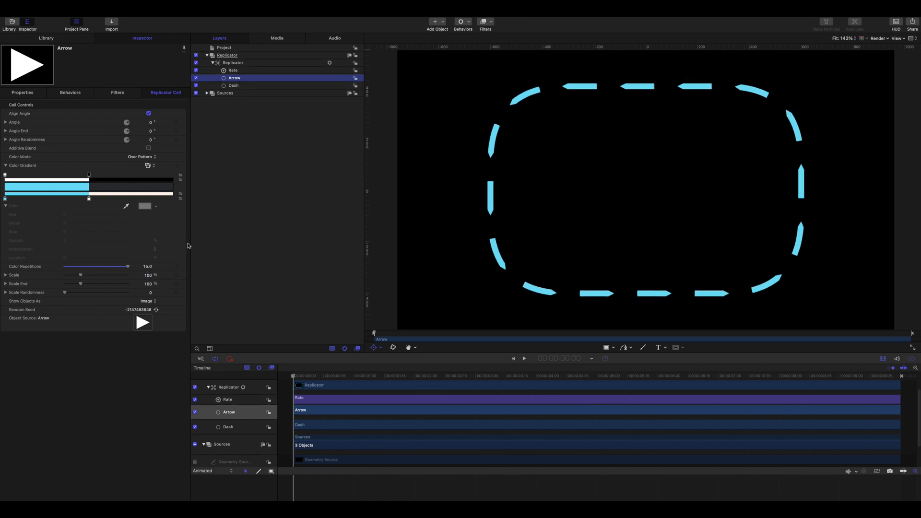
{"action": "mouse_move", "coordinate": [52, 283]}
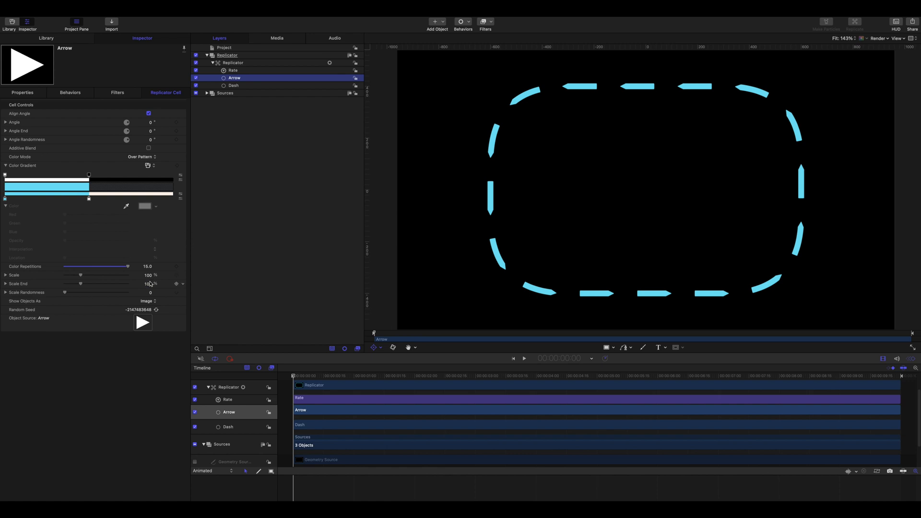
{"action": "left_click", "coordinate": [6, 274]}
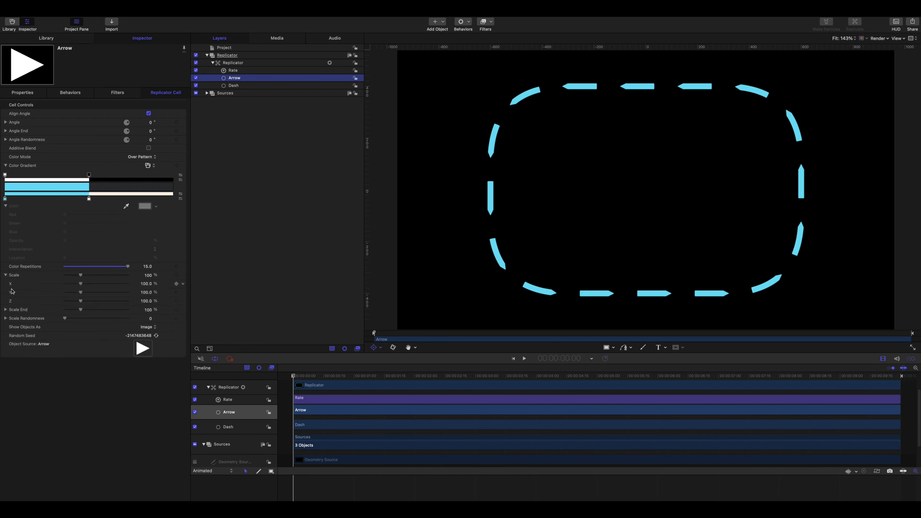
{"action": "left_click", "coordinate": [146, 292]}
{"action": "type", "text": "150"}
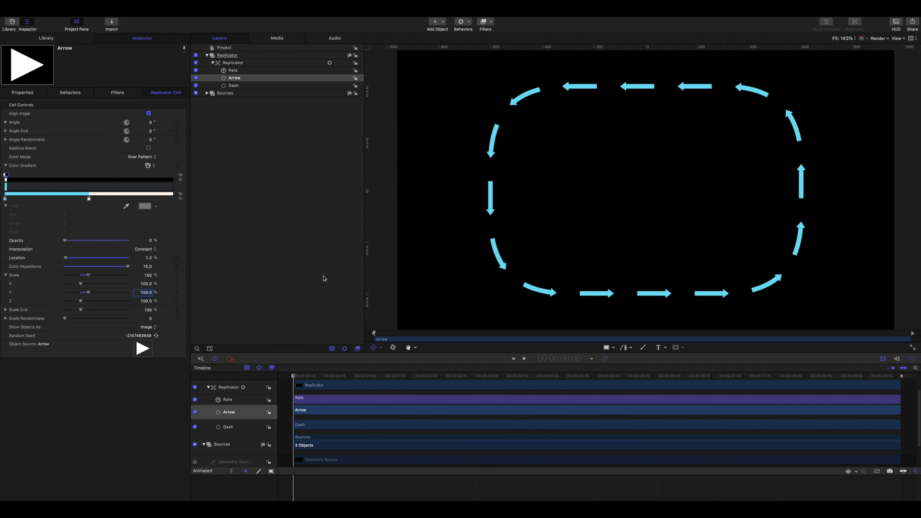
{"action": "mouse_move", "coordinate": [350, 361]}
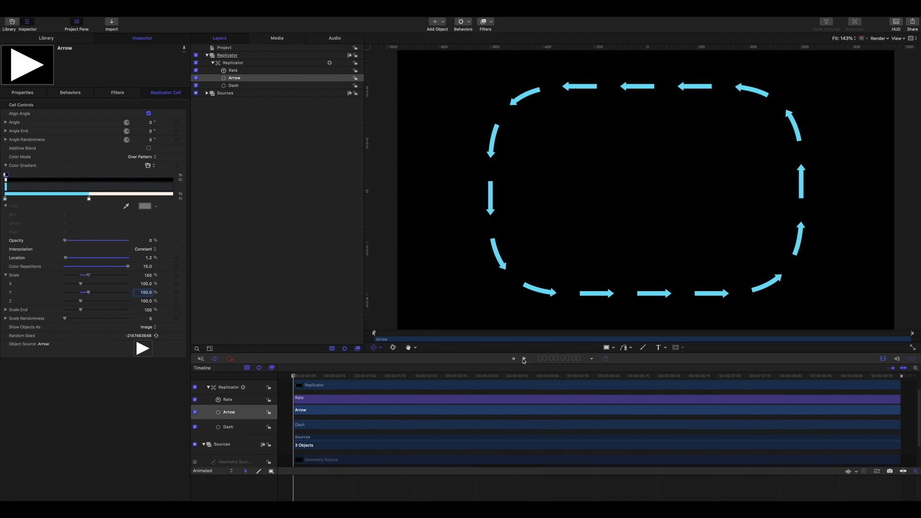
Play the animation so the arrow-tipped cyan dashes travel around the rounded border.
{"action": "left_click", "coordinate": [524, 359]}
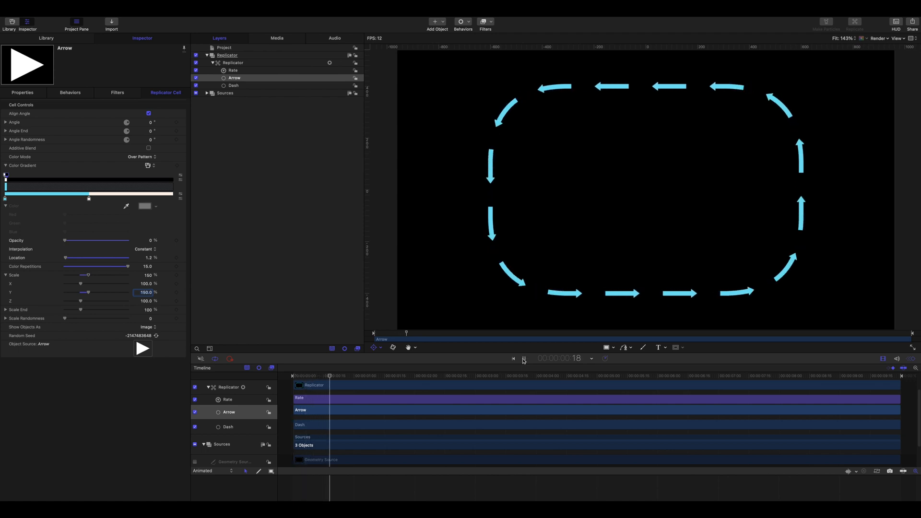